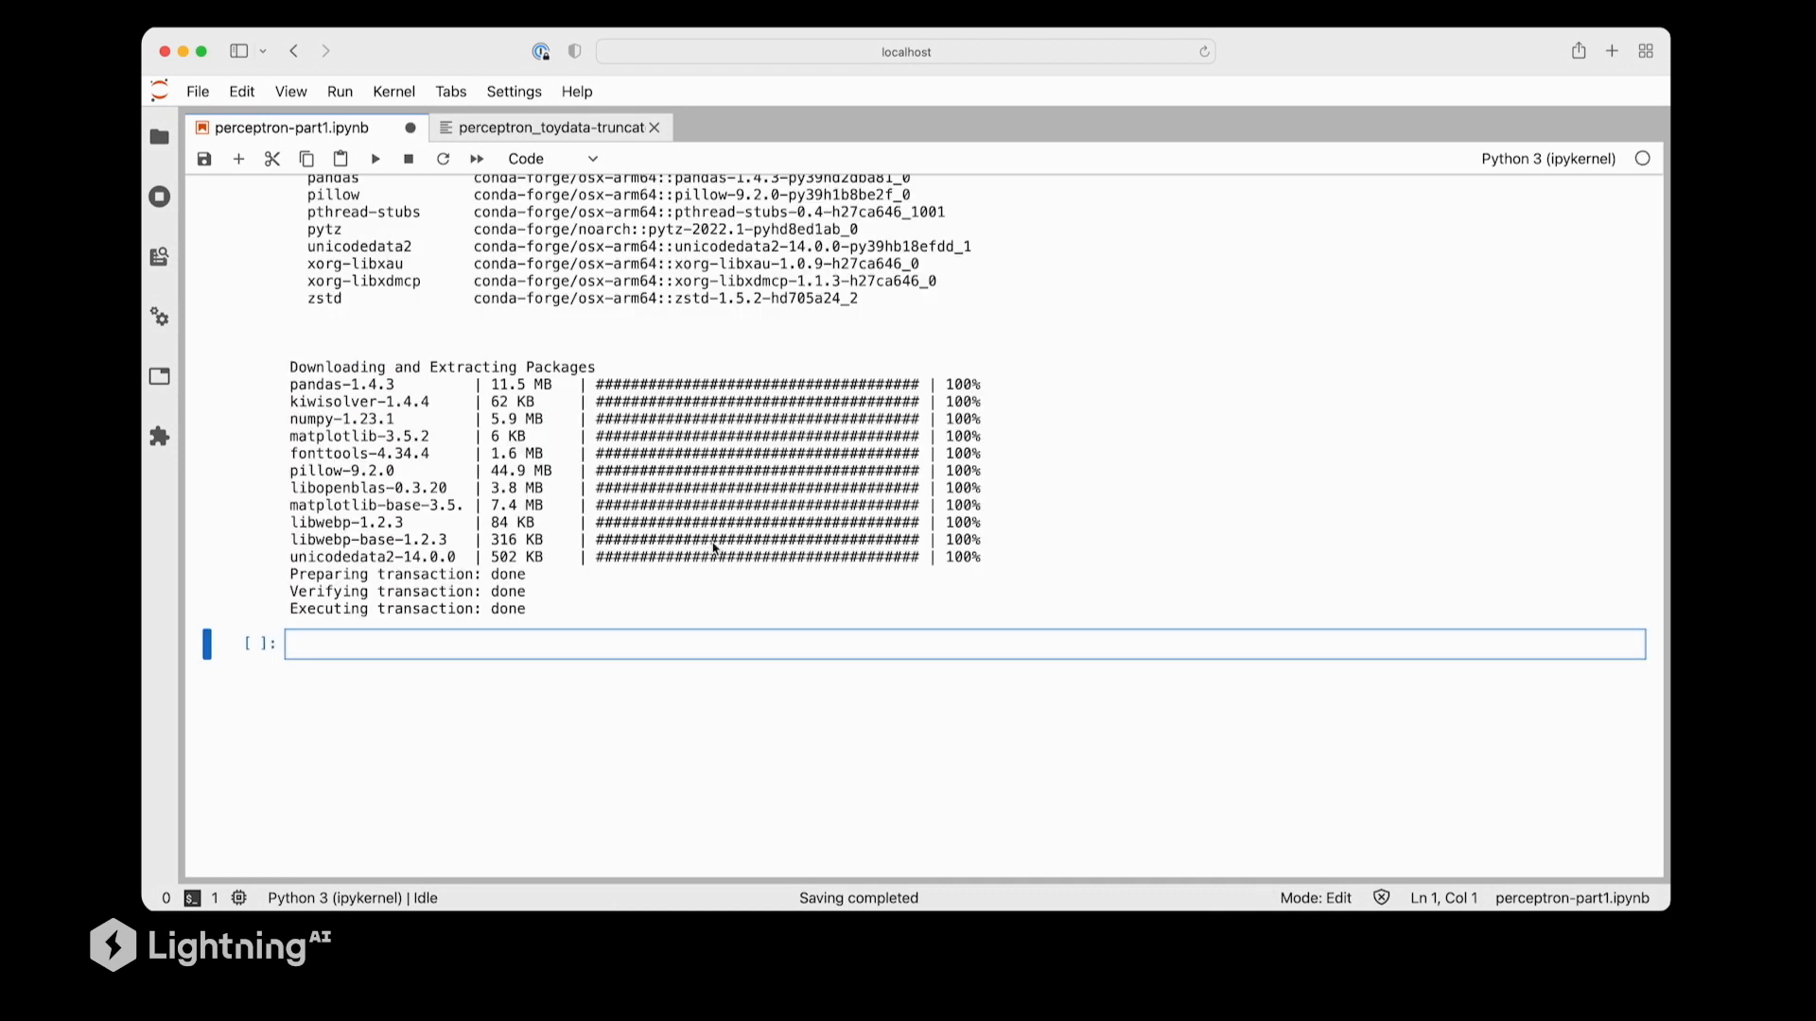
Install the watermark package with !conda install watermark --yes and run the cell
text(!conda install watermark --yes)
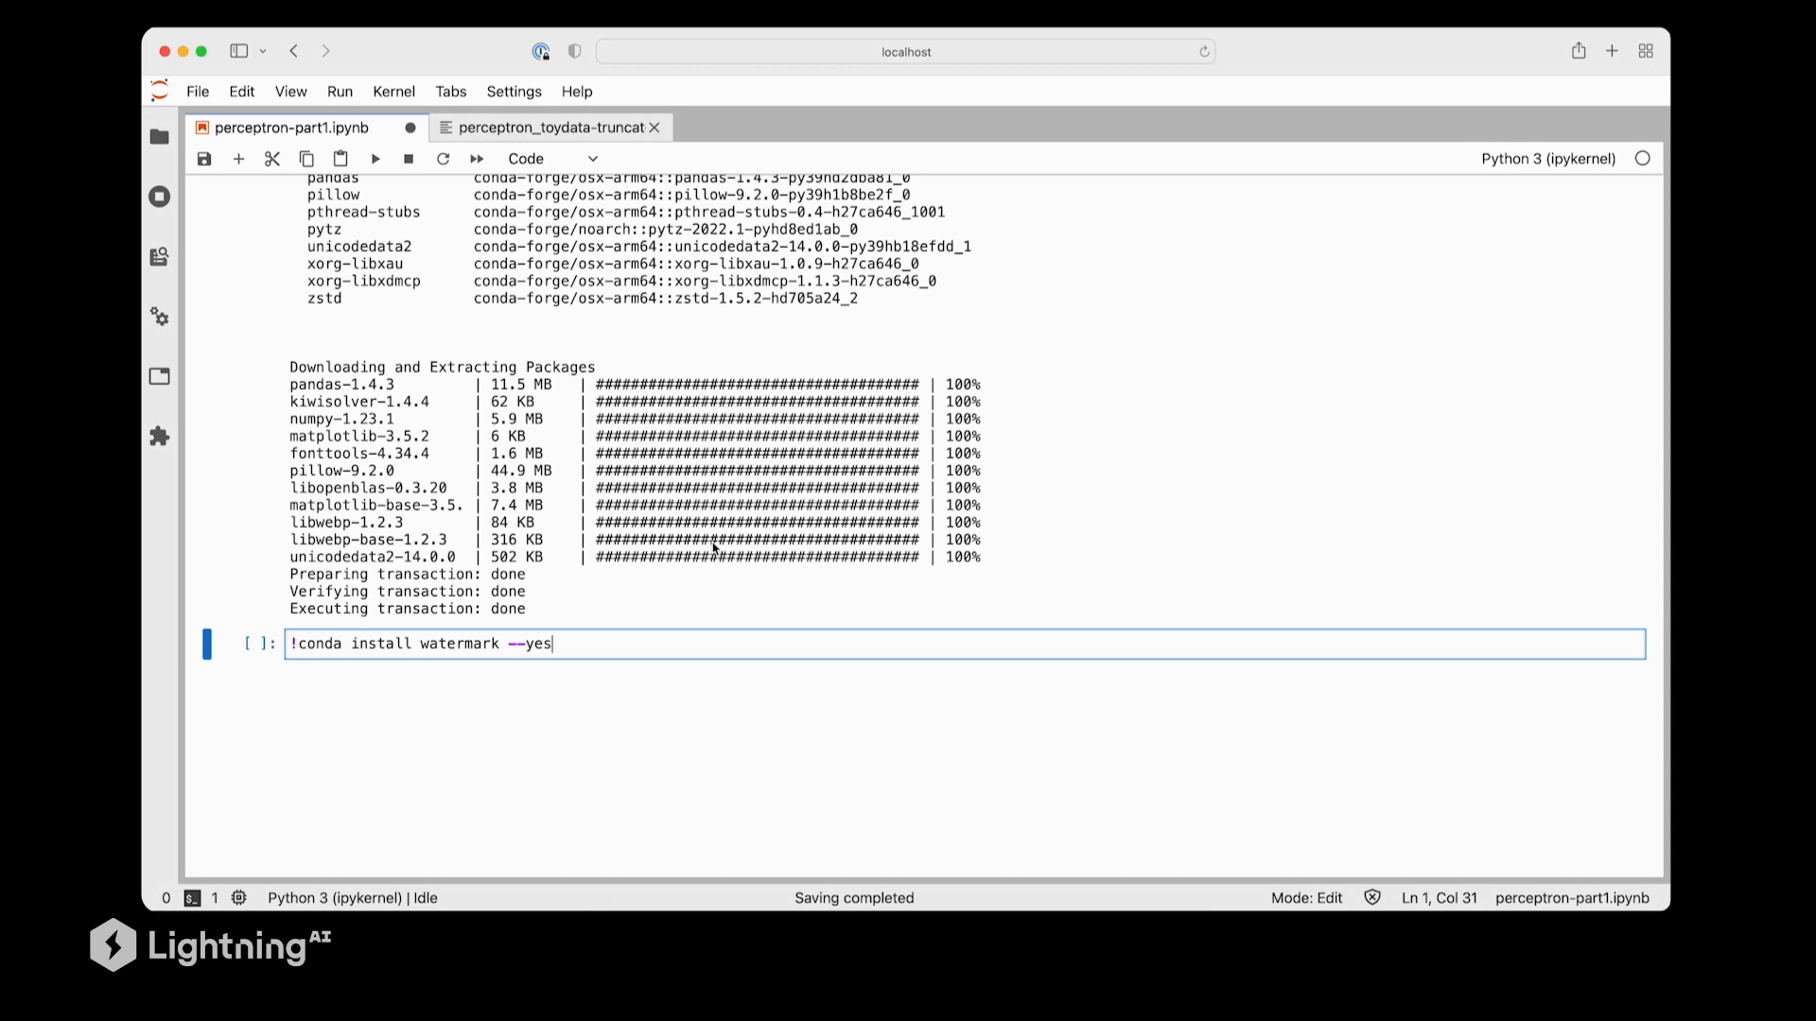
key(Shift+Return)
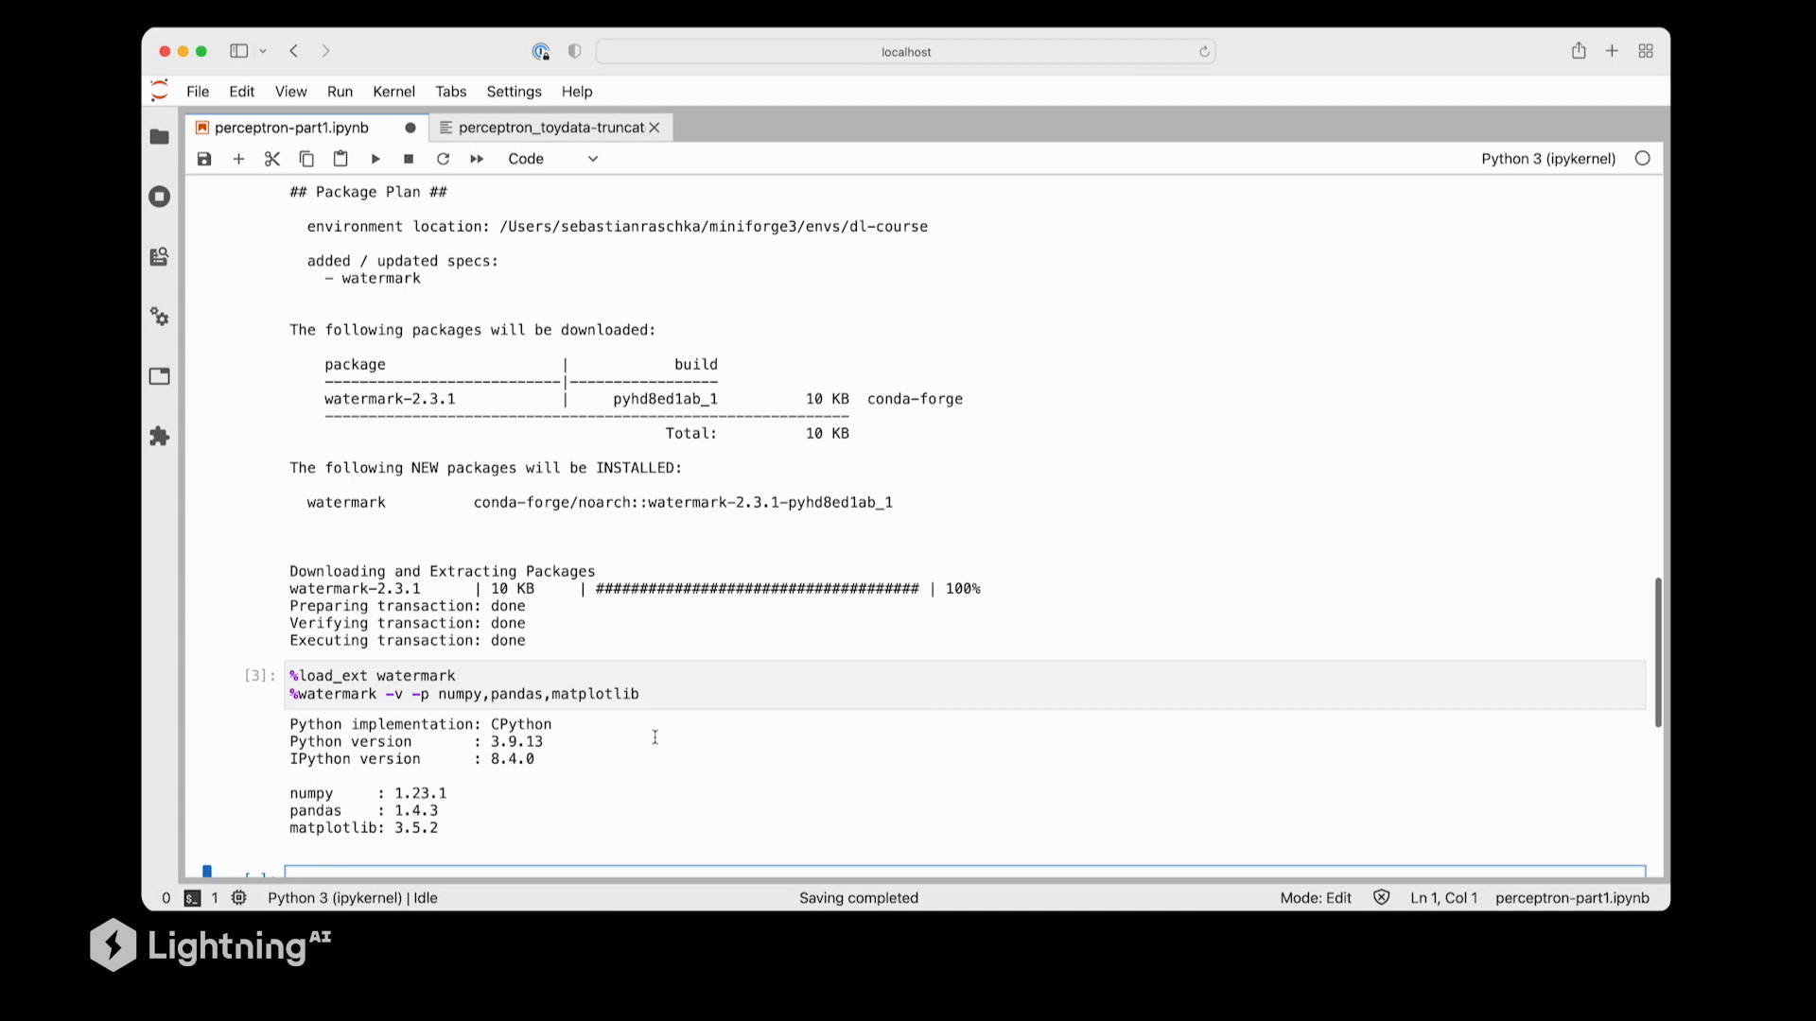
Scroll to the read_csv and X_train/y_train cells and highlight a training variable name
scroll(down, 3)
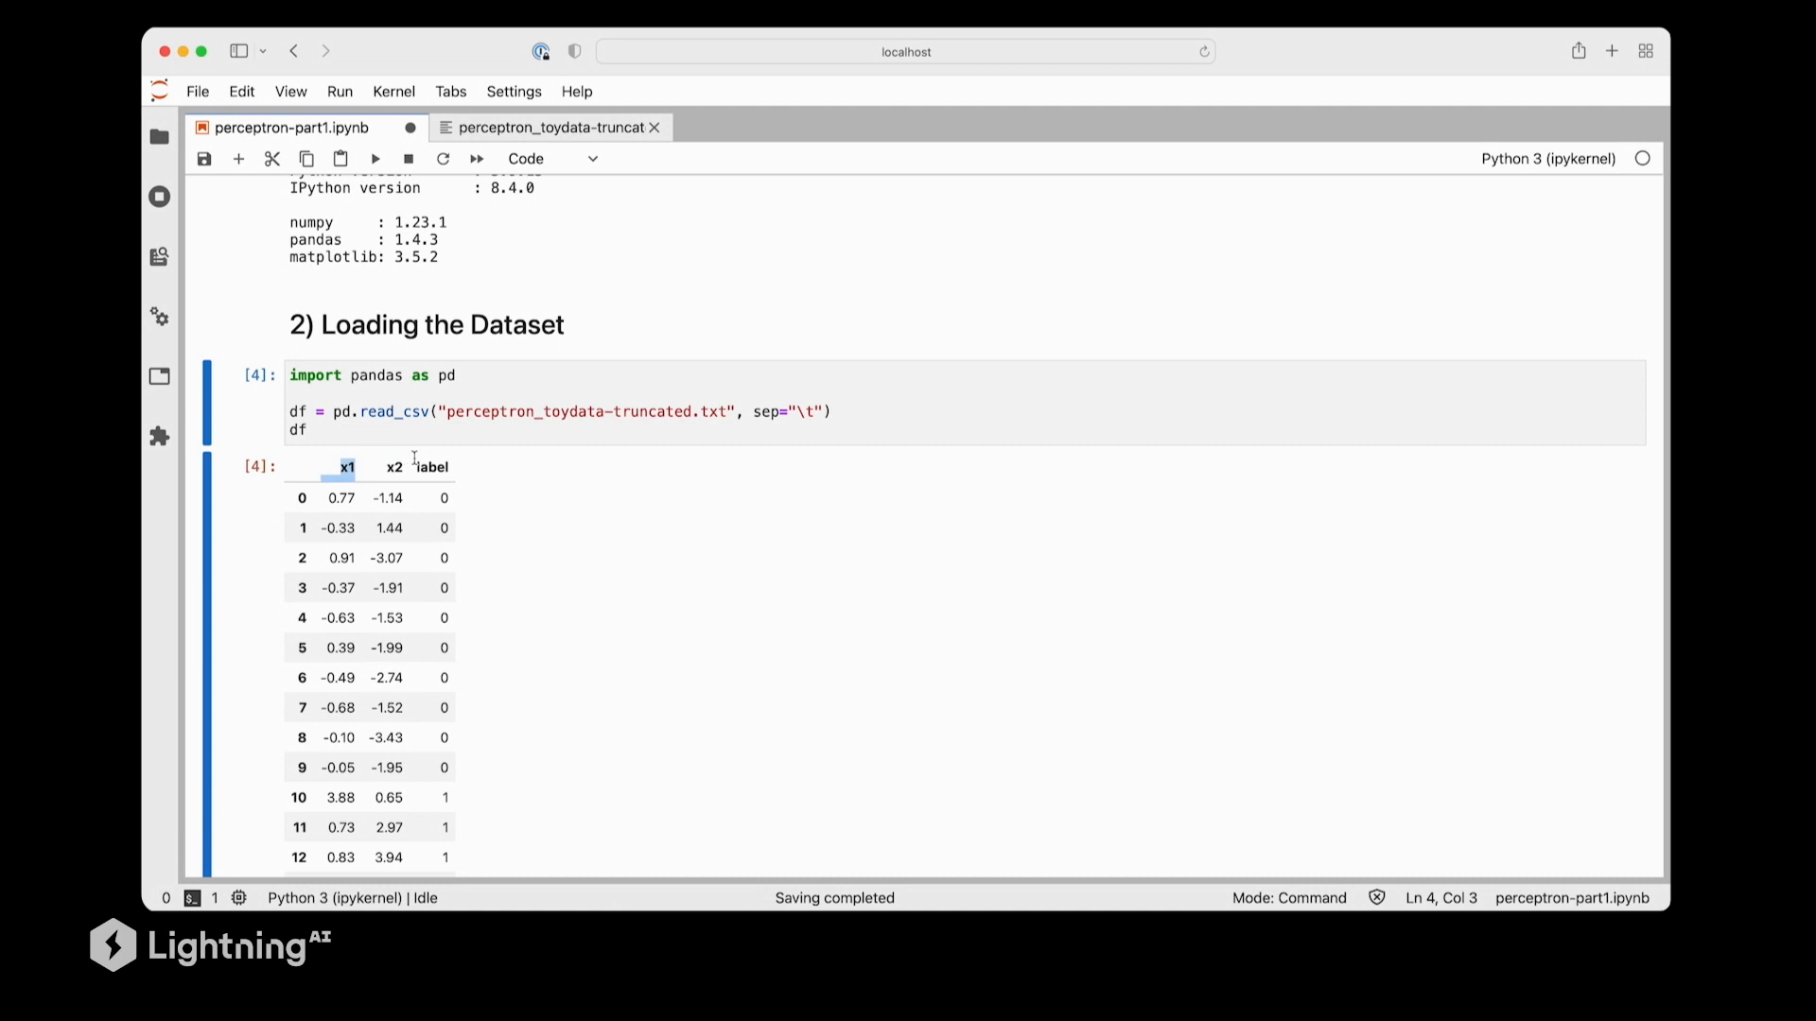
scroll(down, 3)
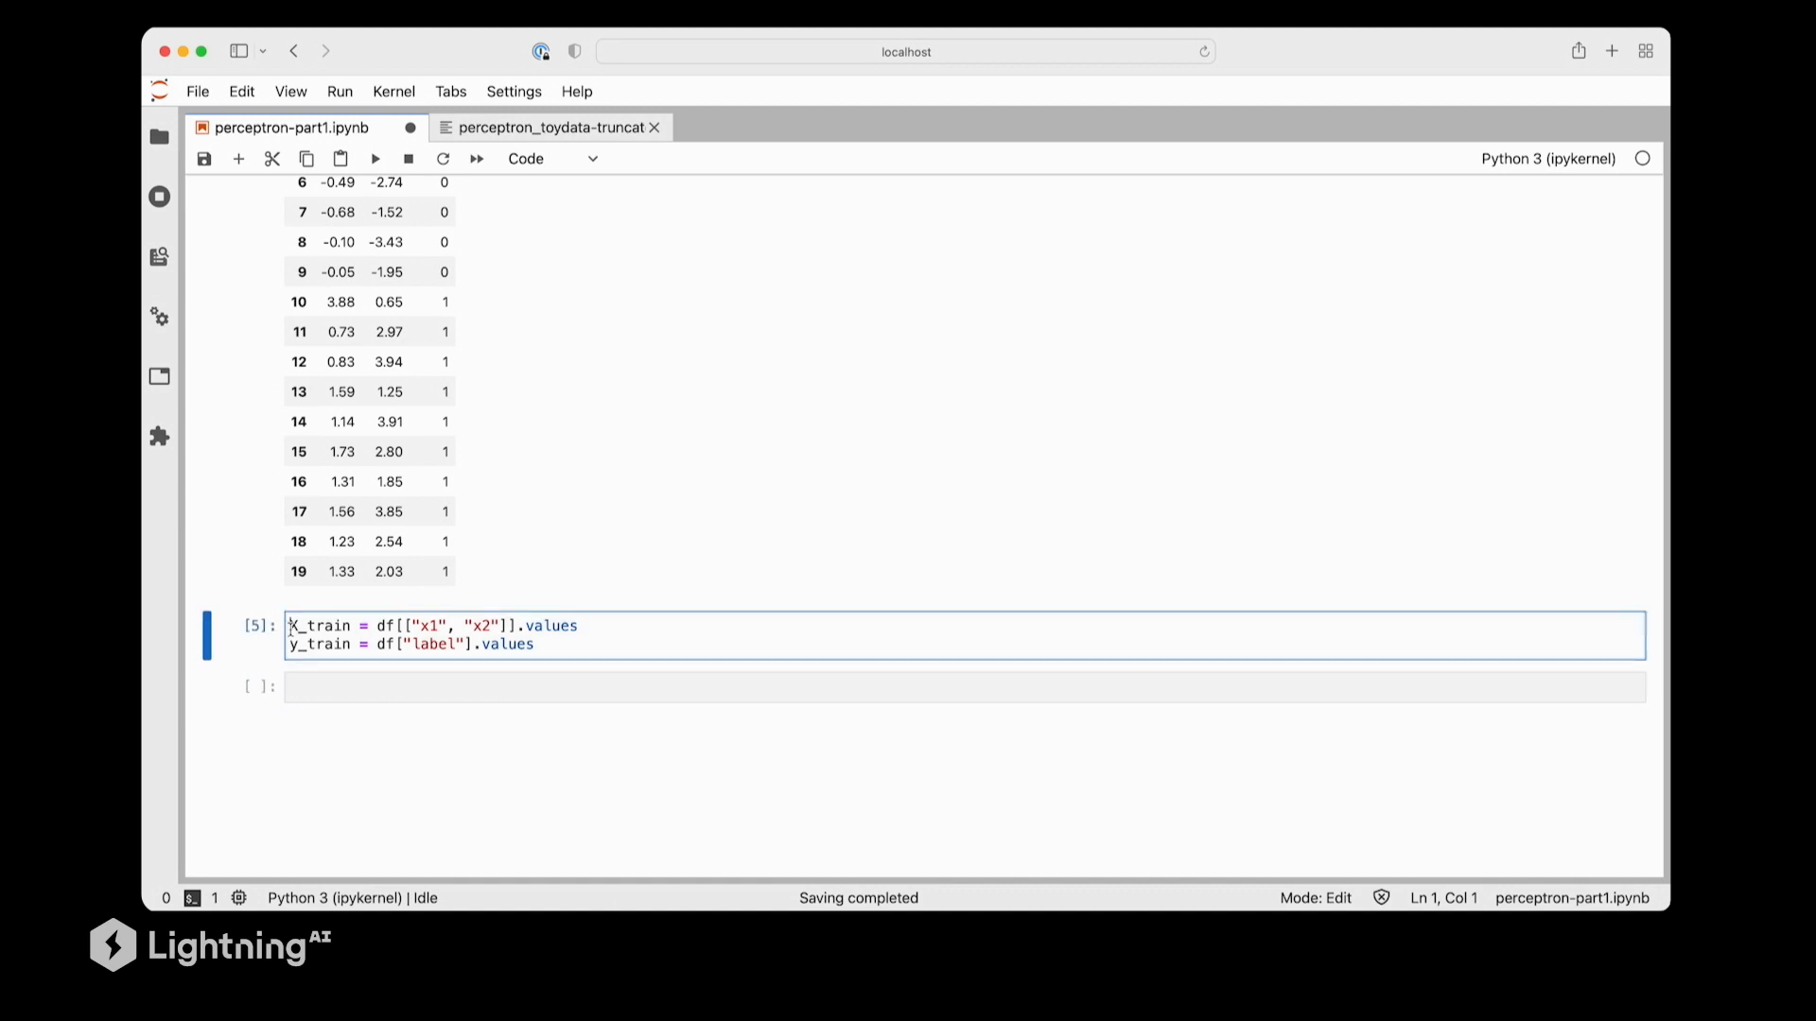
double_click(319, 625)
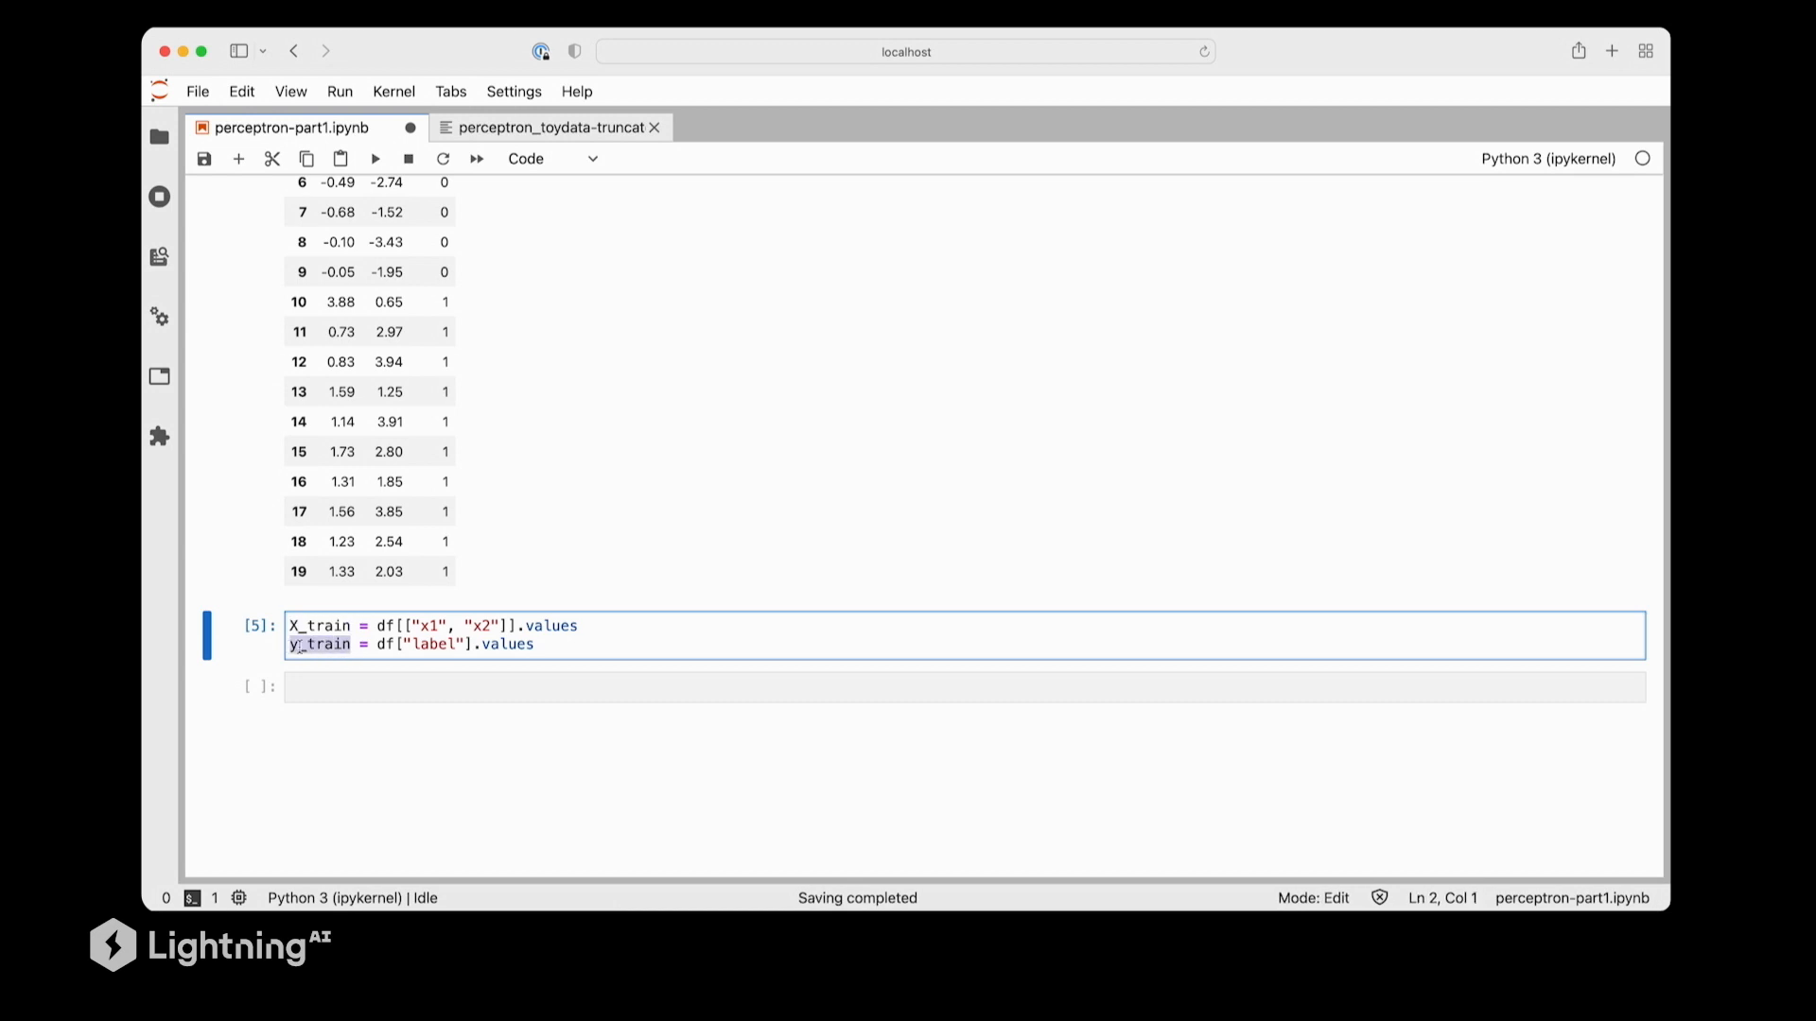
mouse_move(517, 676)
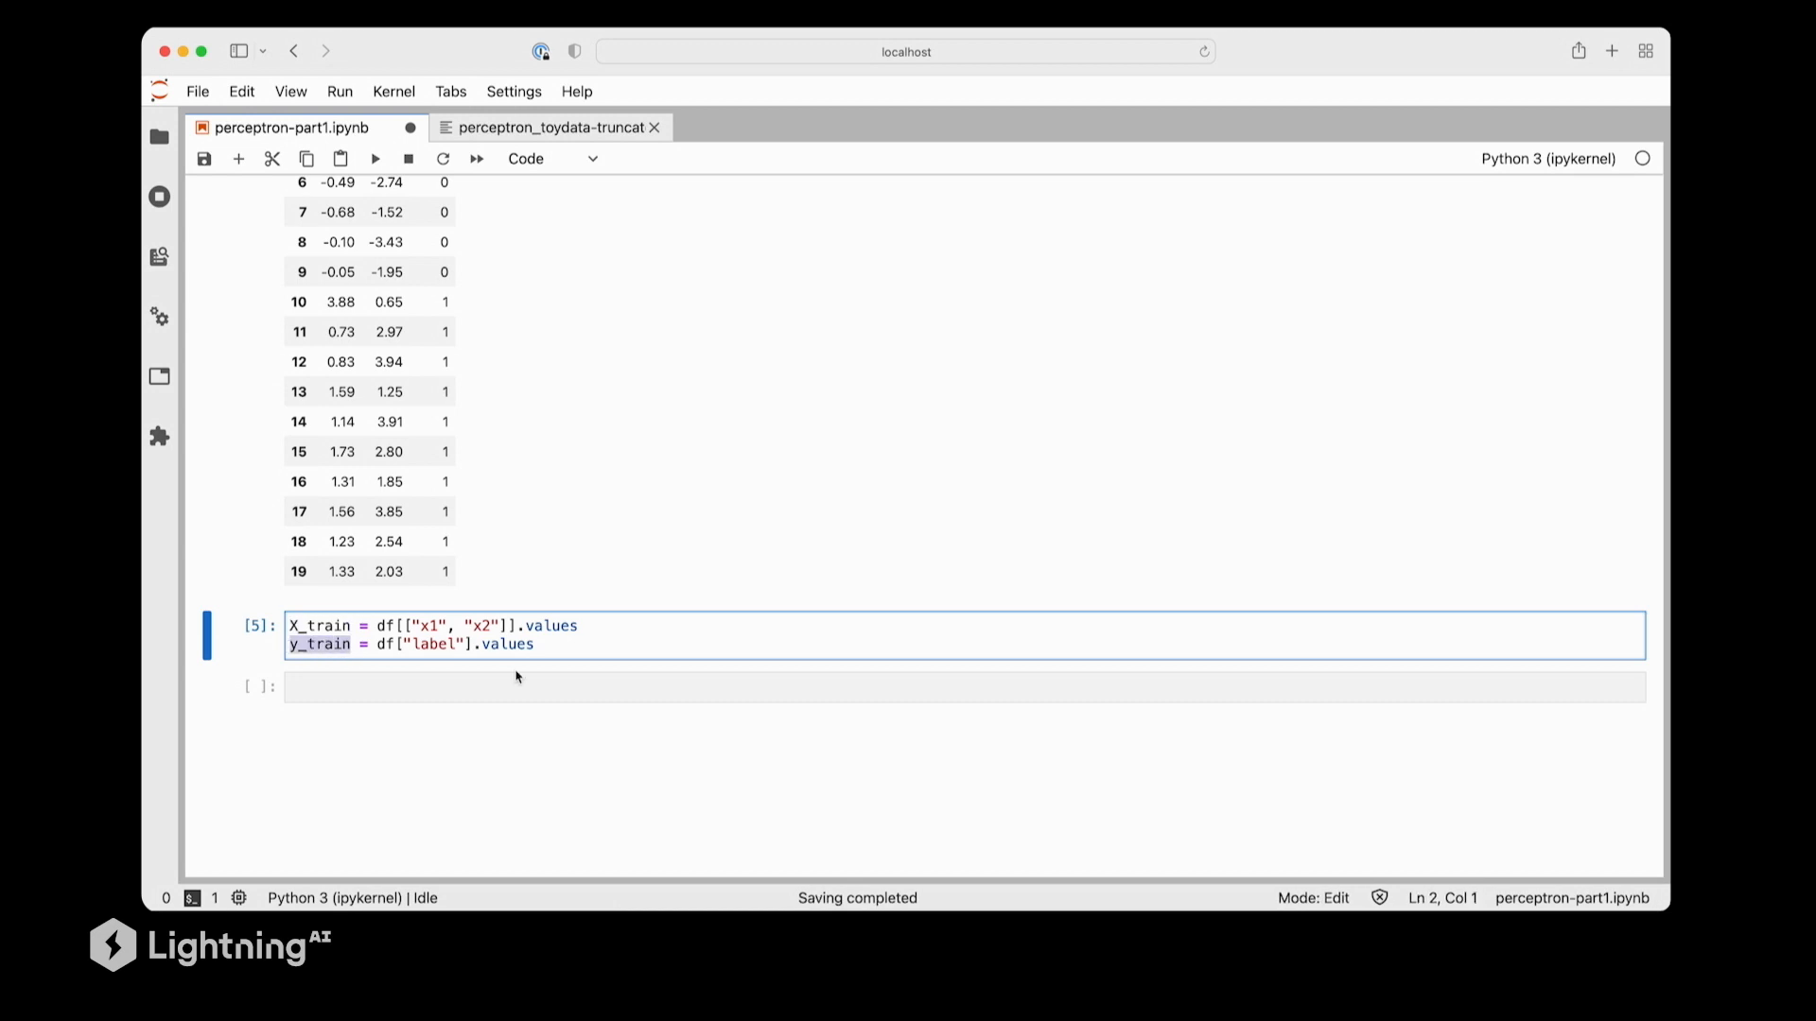
Add cells showing X_train, its shape (20, 2), and y_train.shape (20,)
click(687, 687)
text(X_train)
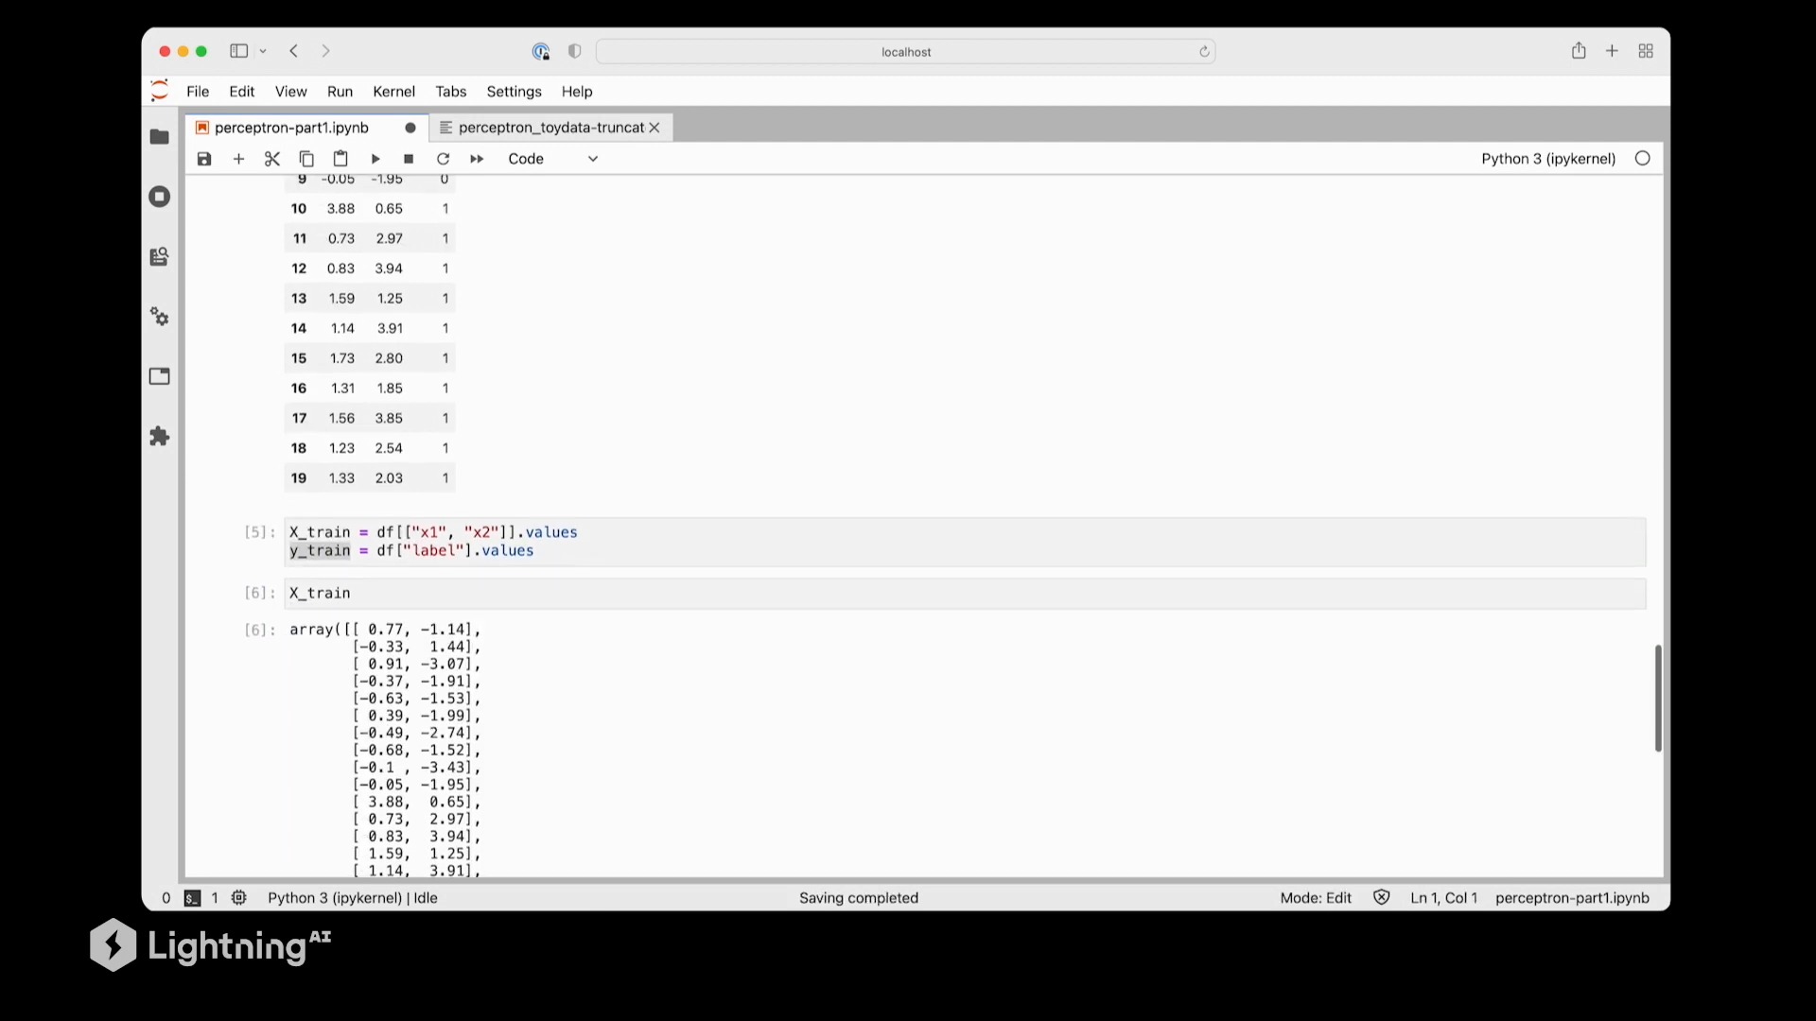
scroll(down, 3)
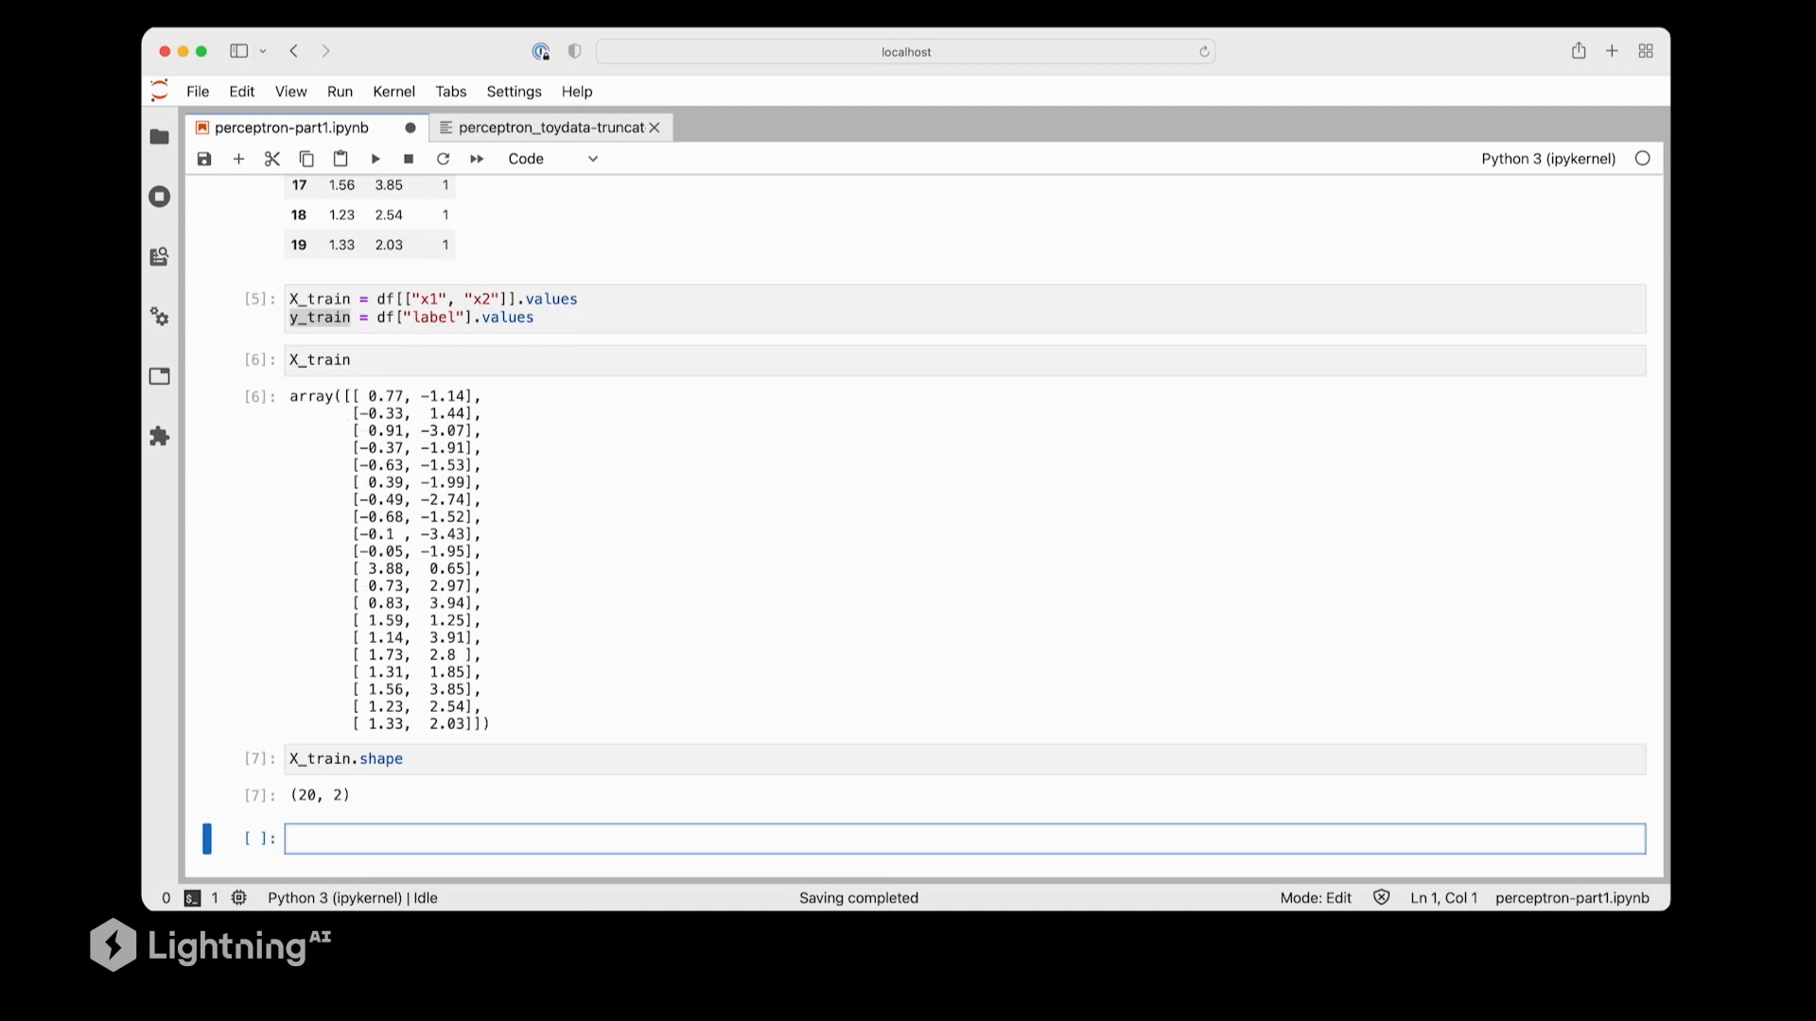
click(375, 159)
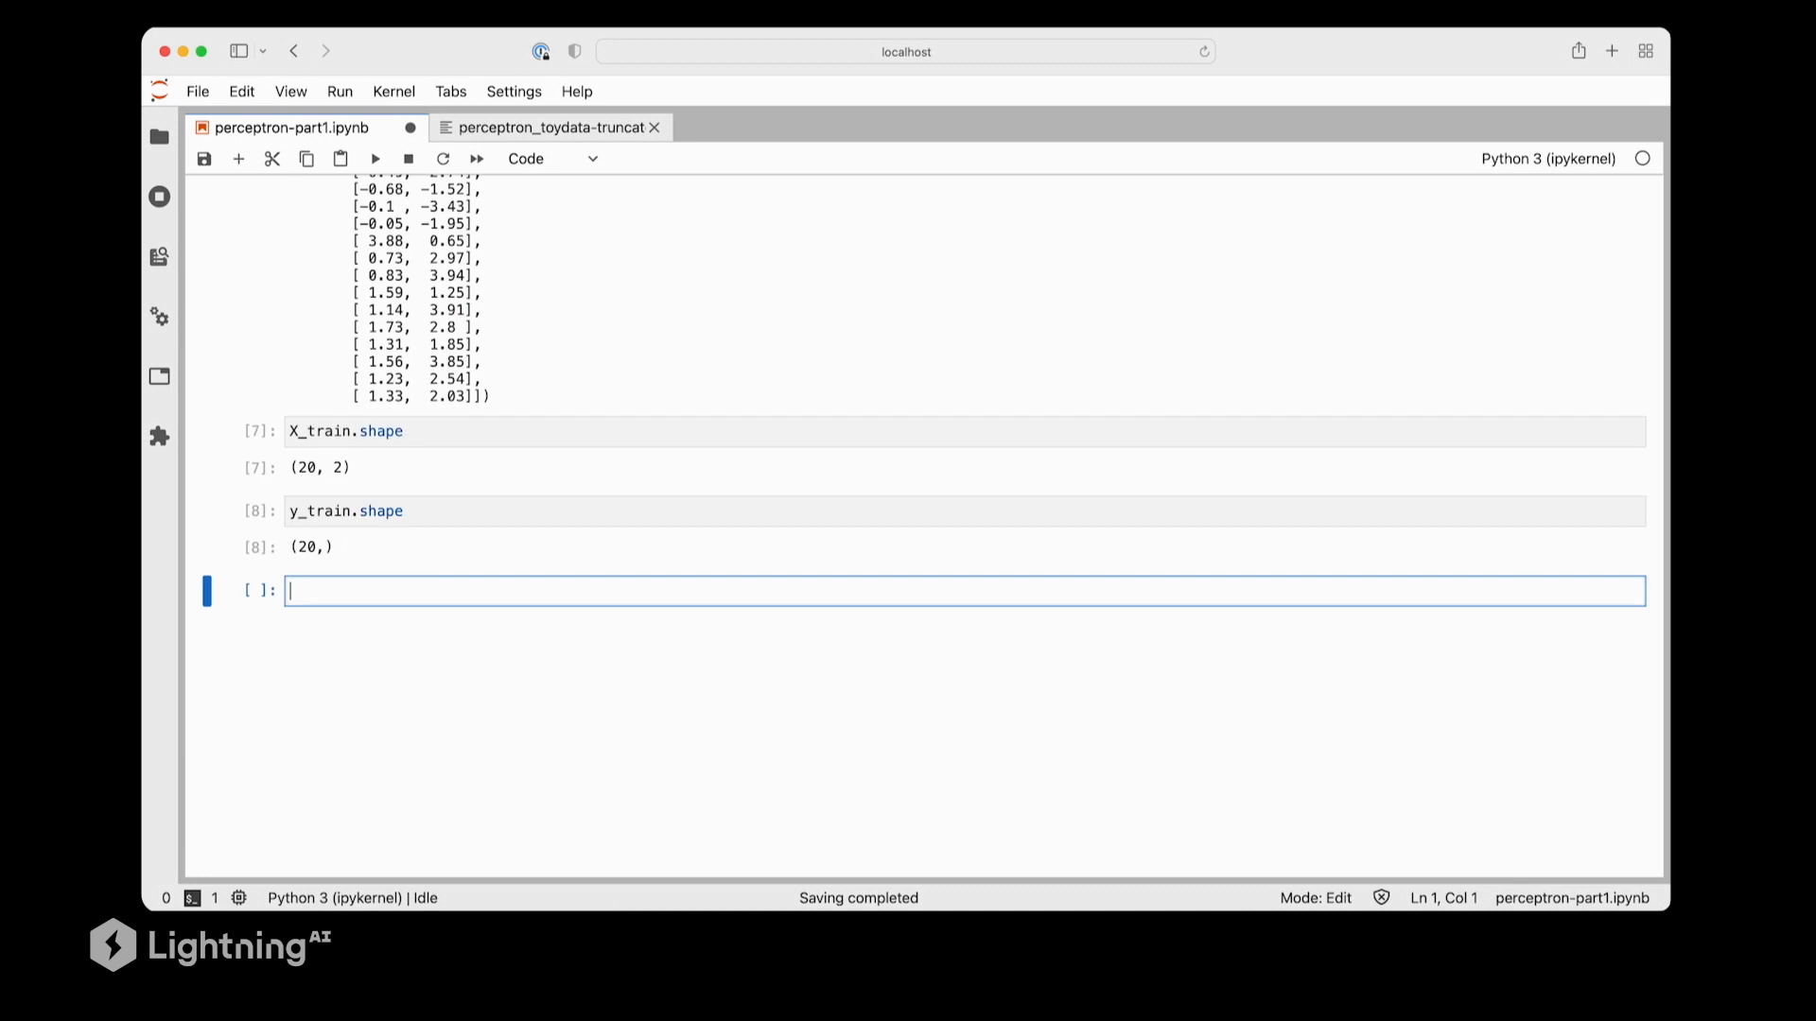
Run import numpy as np and np.bincount(y_train), showing 10 examples per class
text(import numpy as np)
text(np.bincount(y_train))
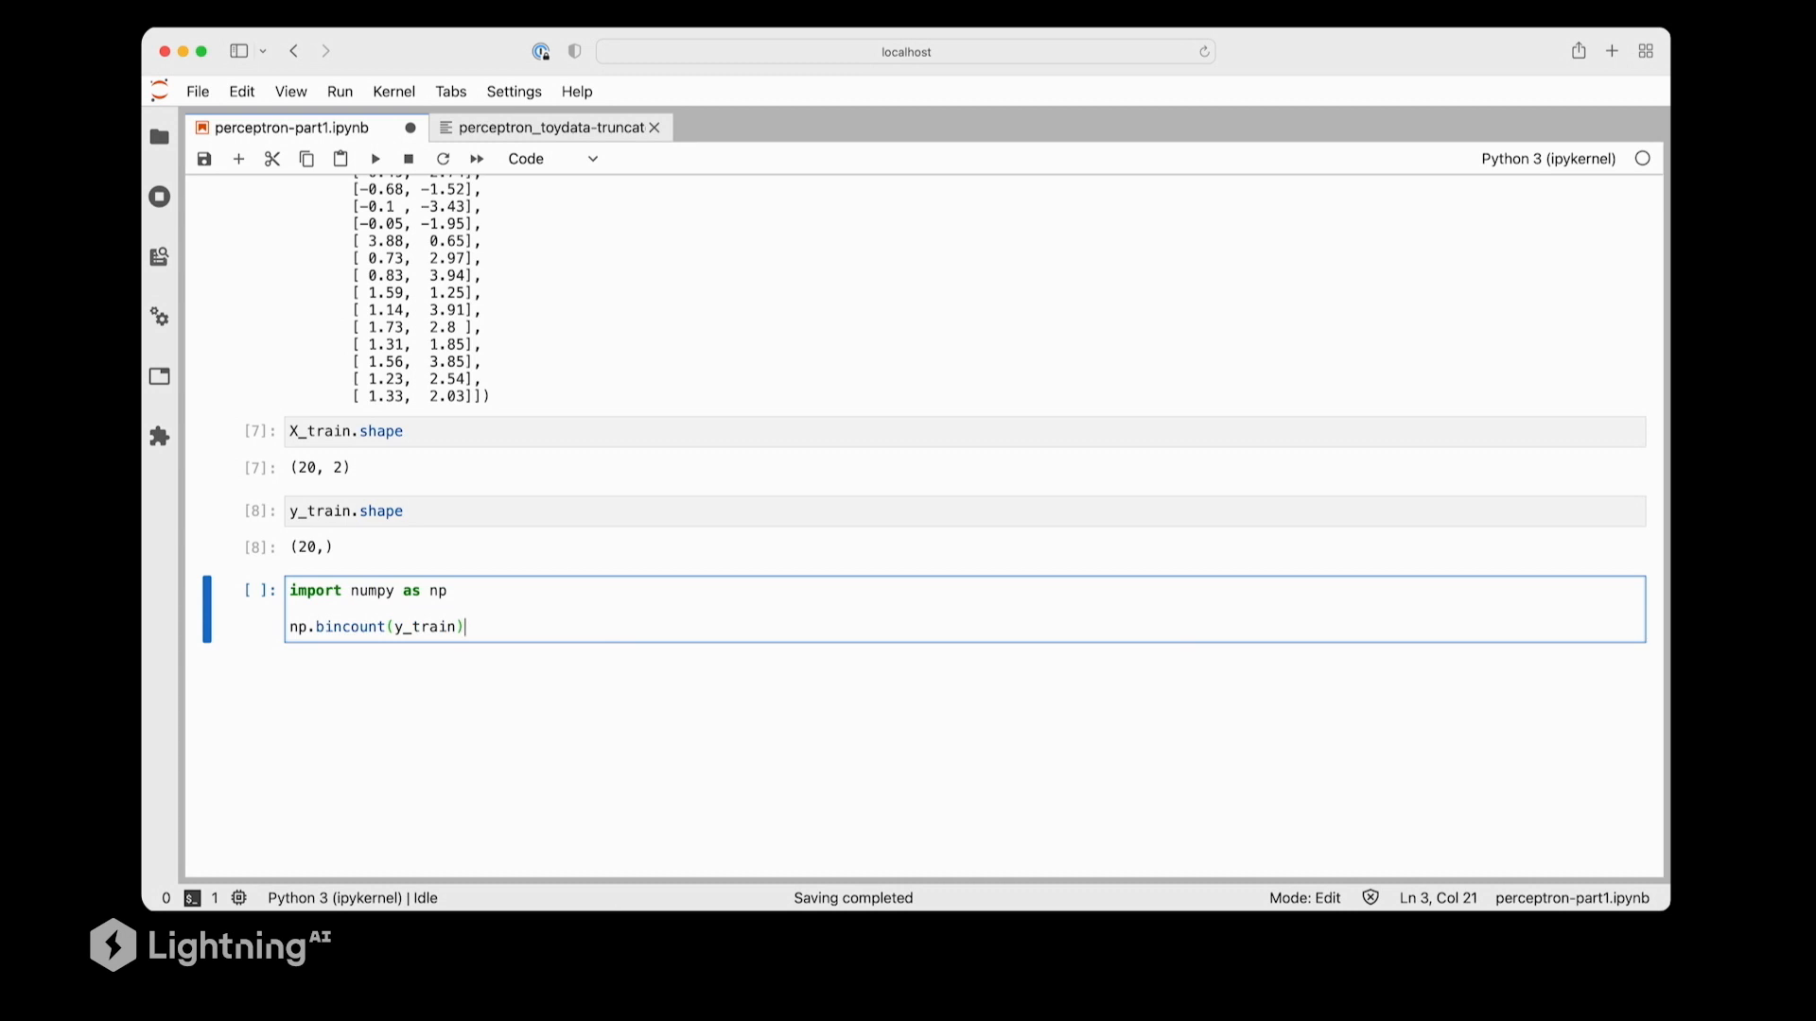
key(shift+Enter)
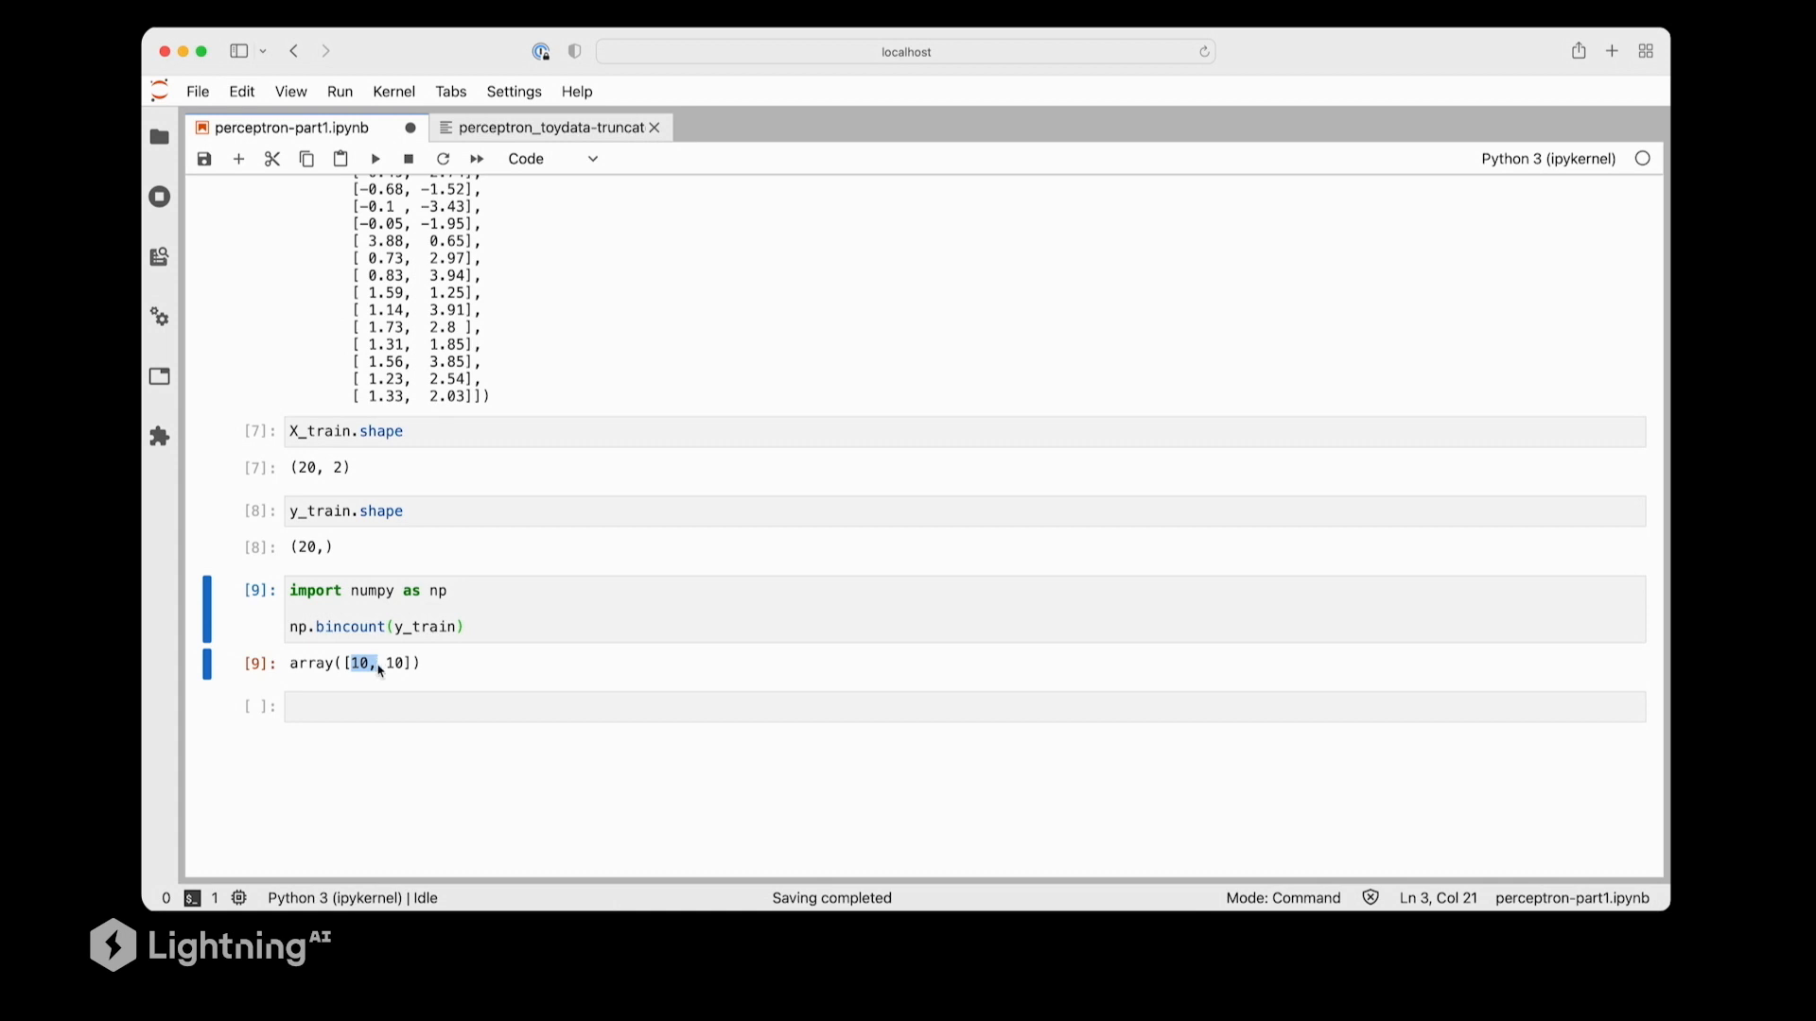
mouse_move(386, 669)
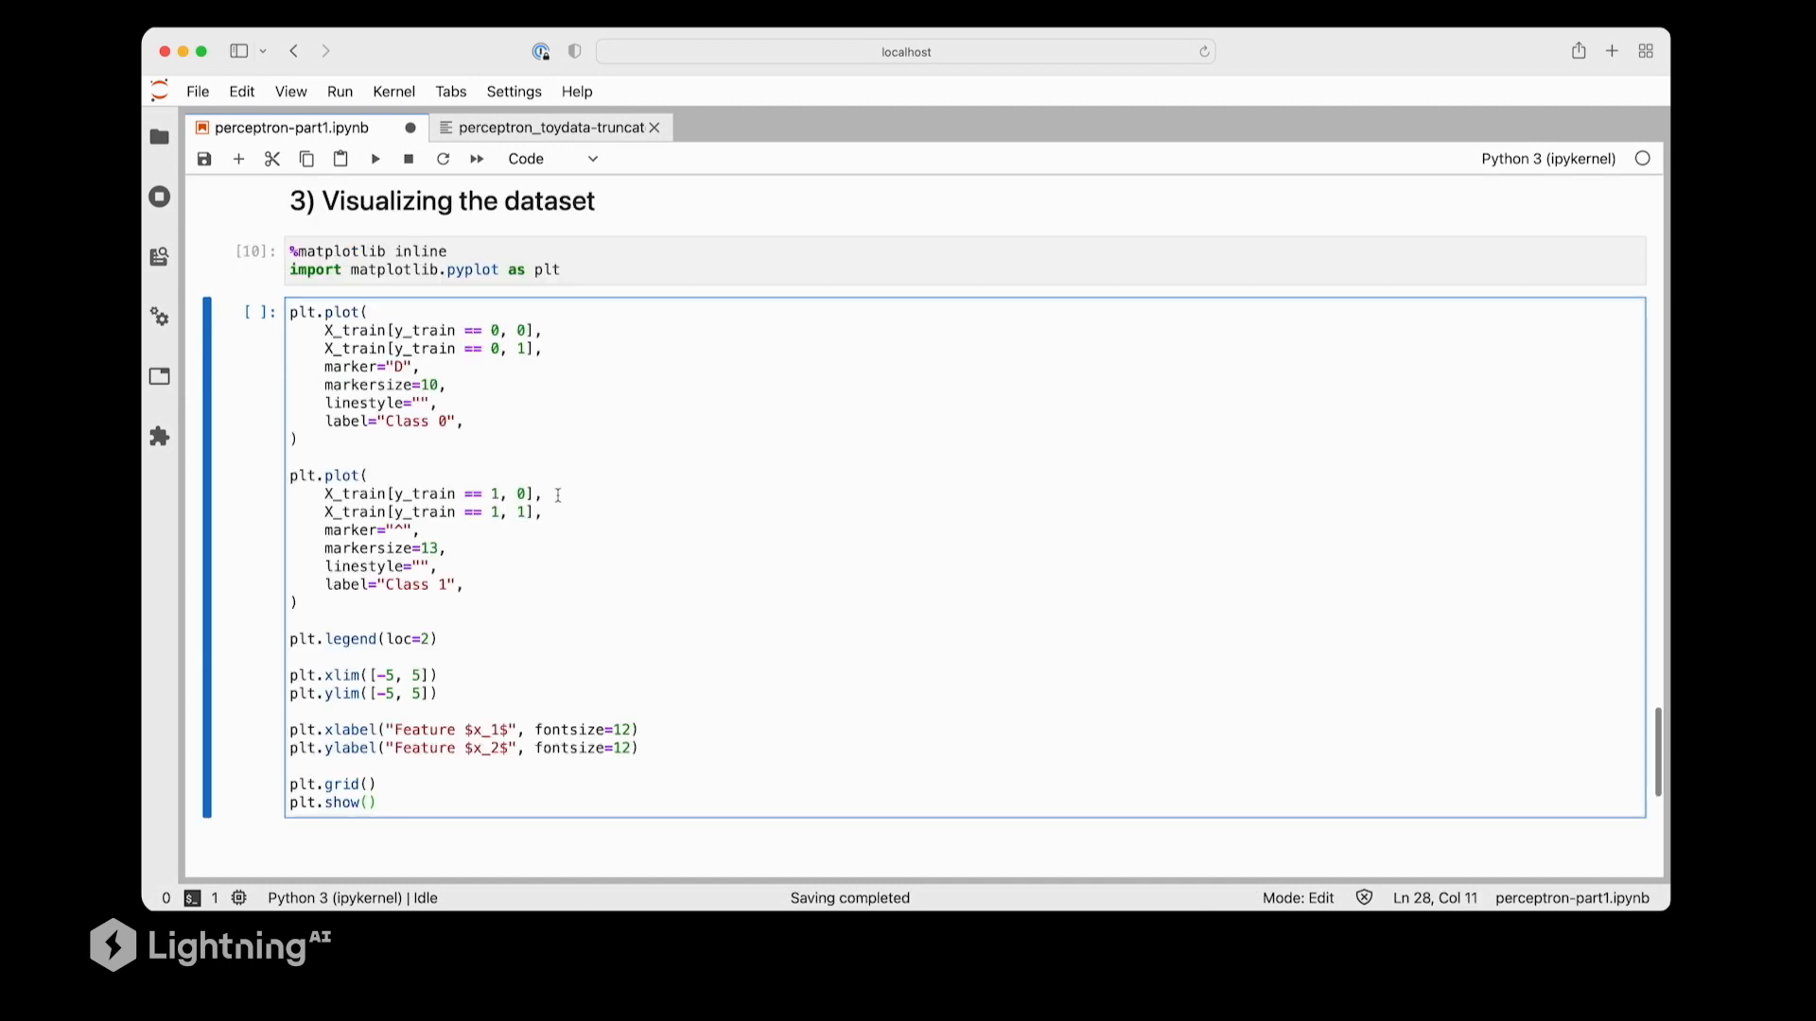
Run the plt.plot cell to draw Class 0 diamonds and Class 1 triangles, then view the plot
click(372, 803)
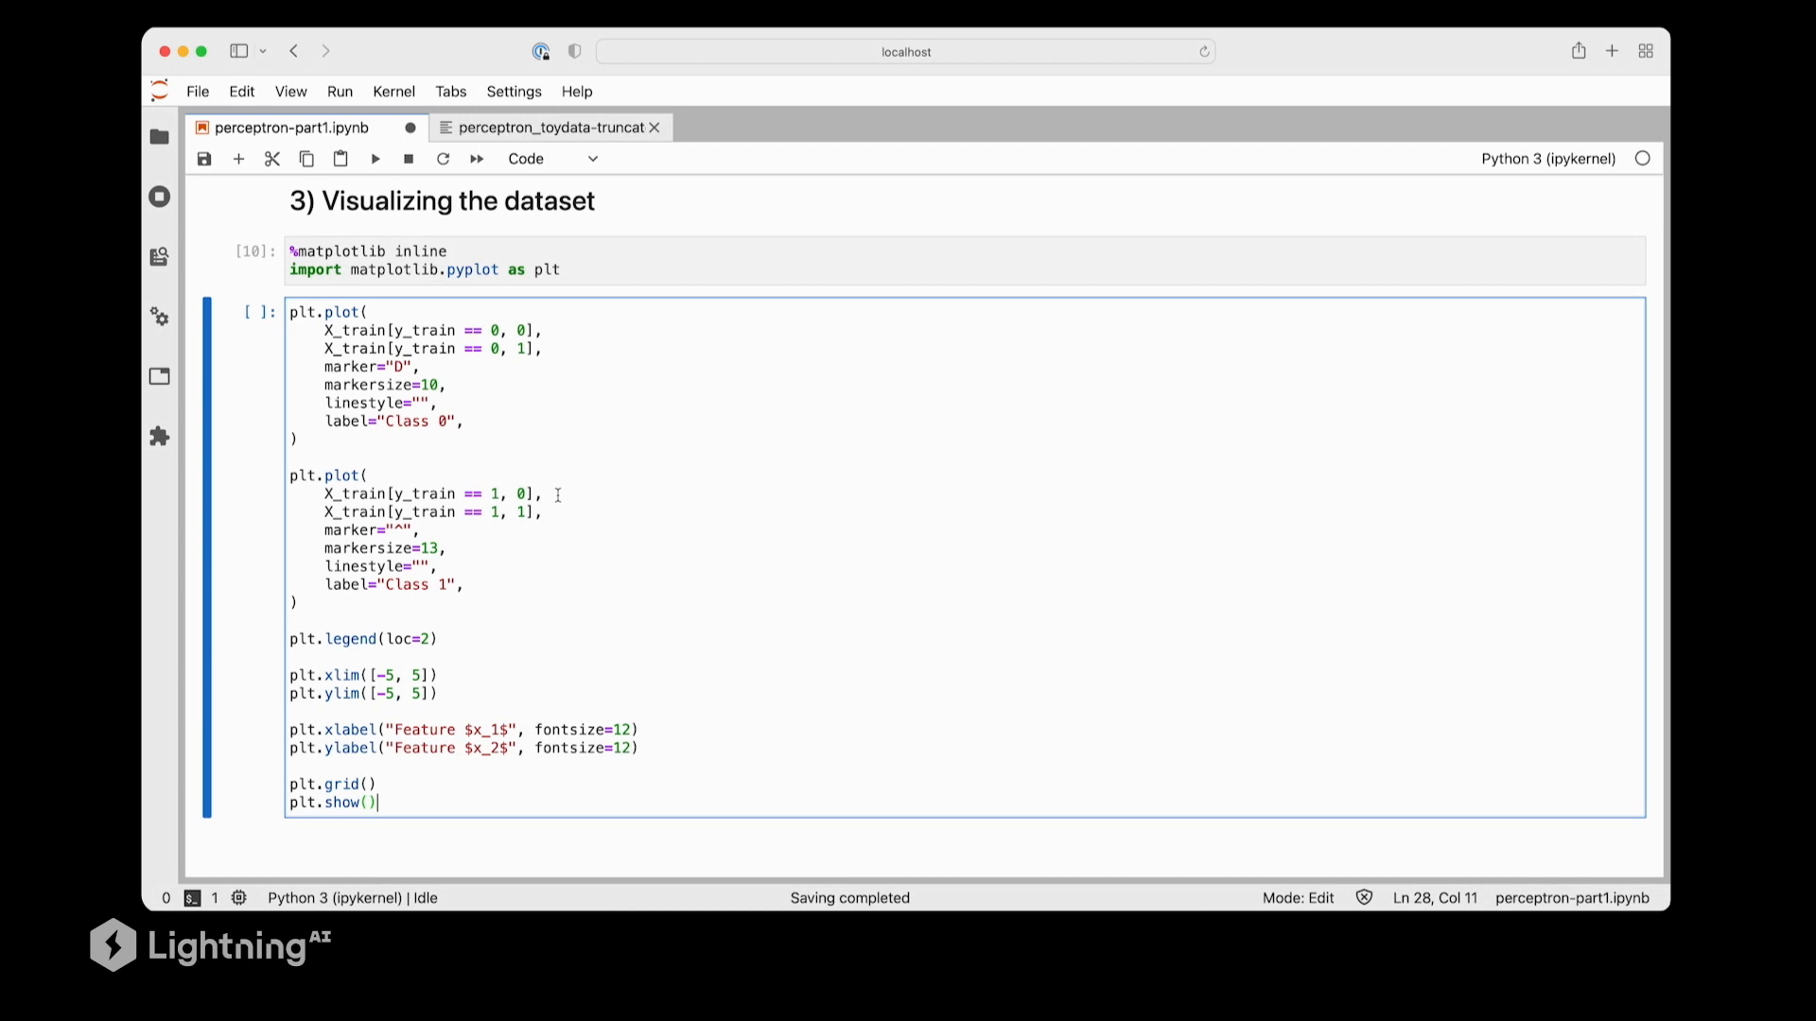
click(374, 159)
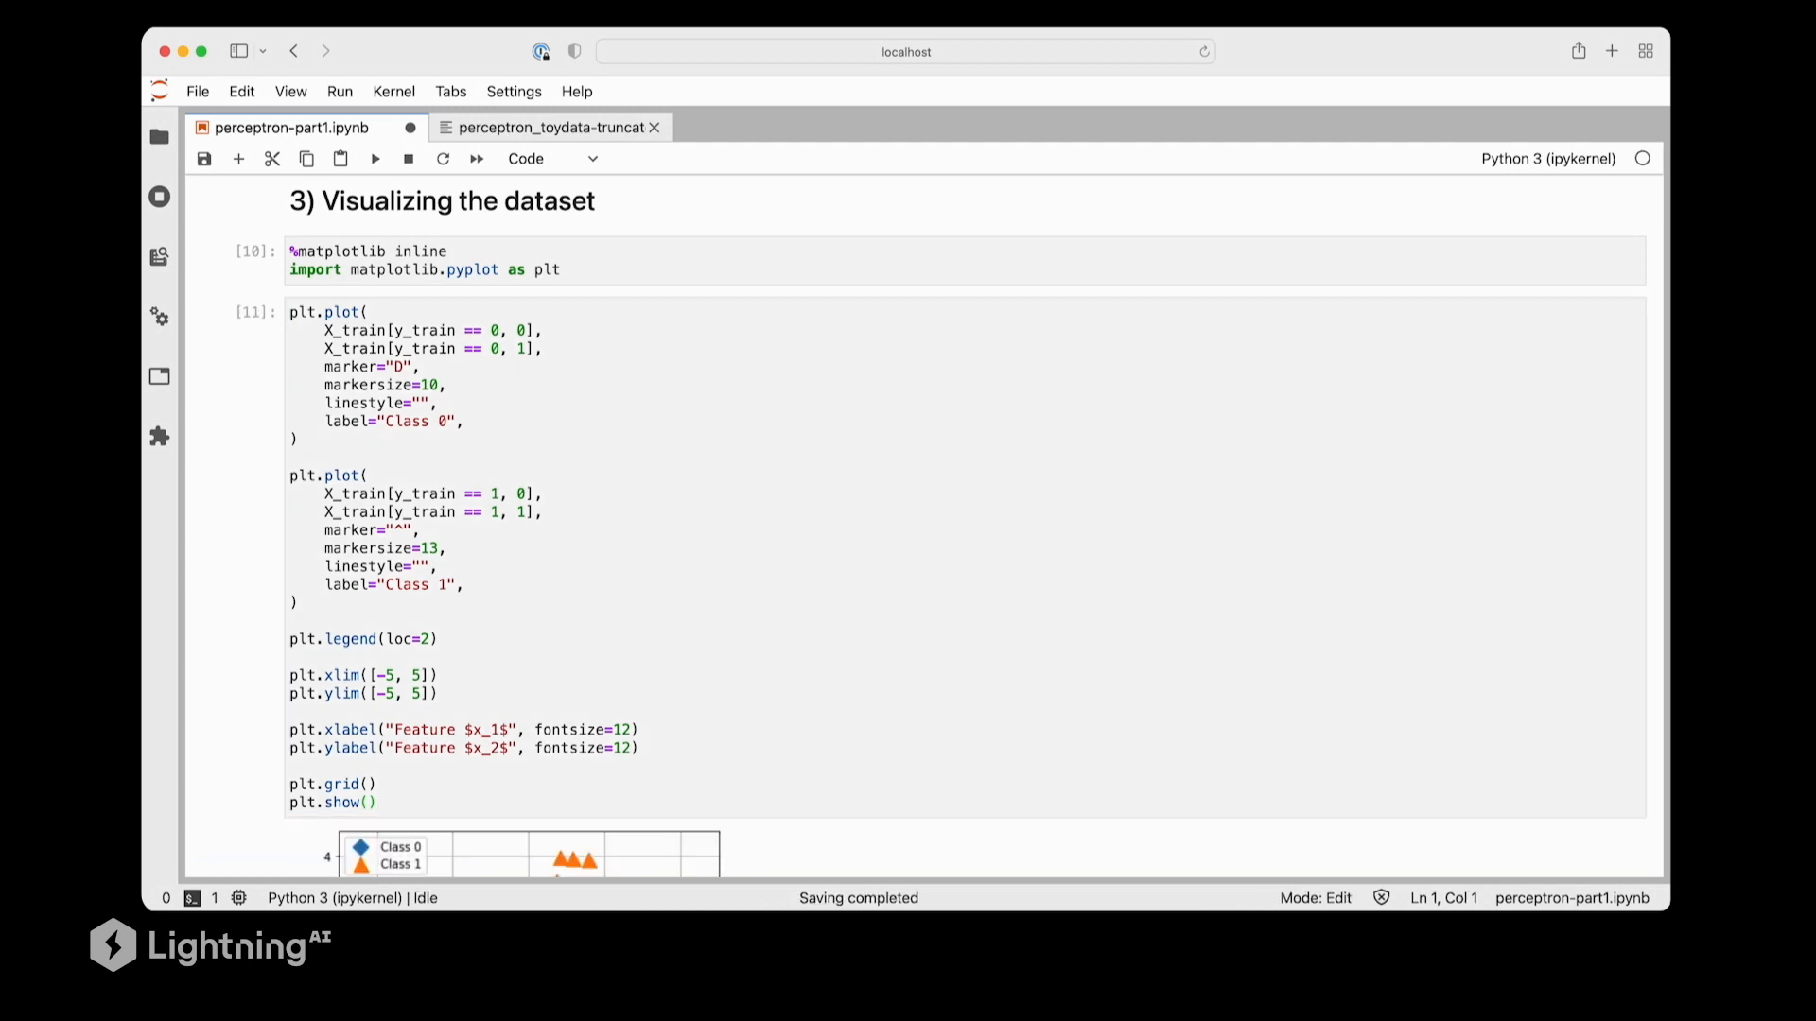
scroll(down, 3)
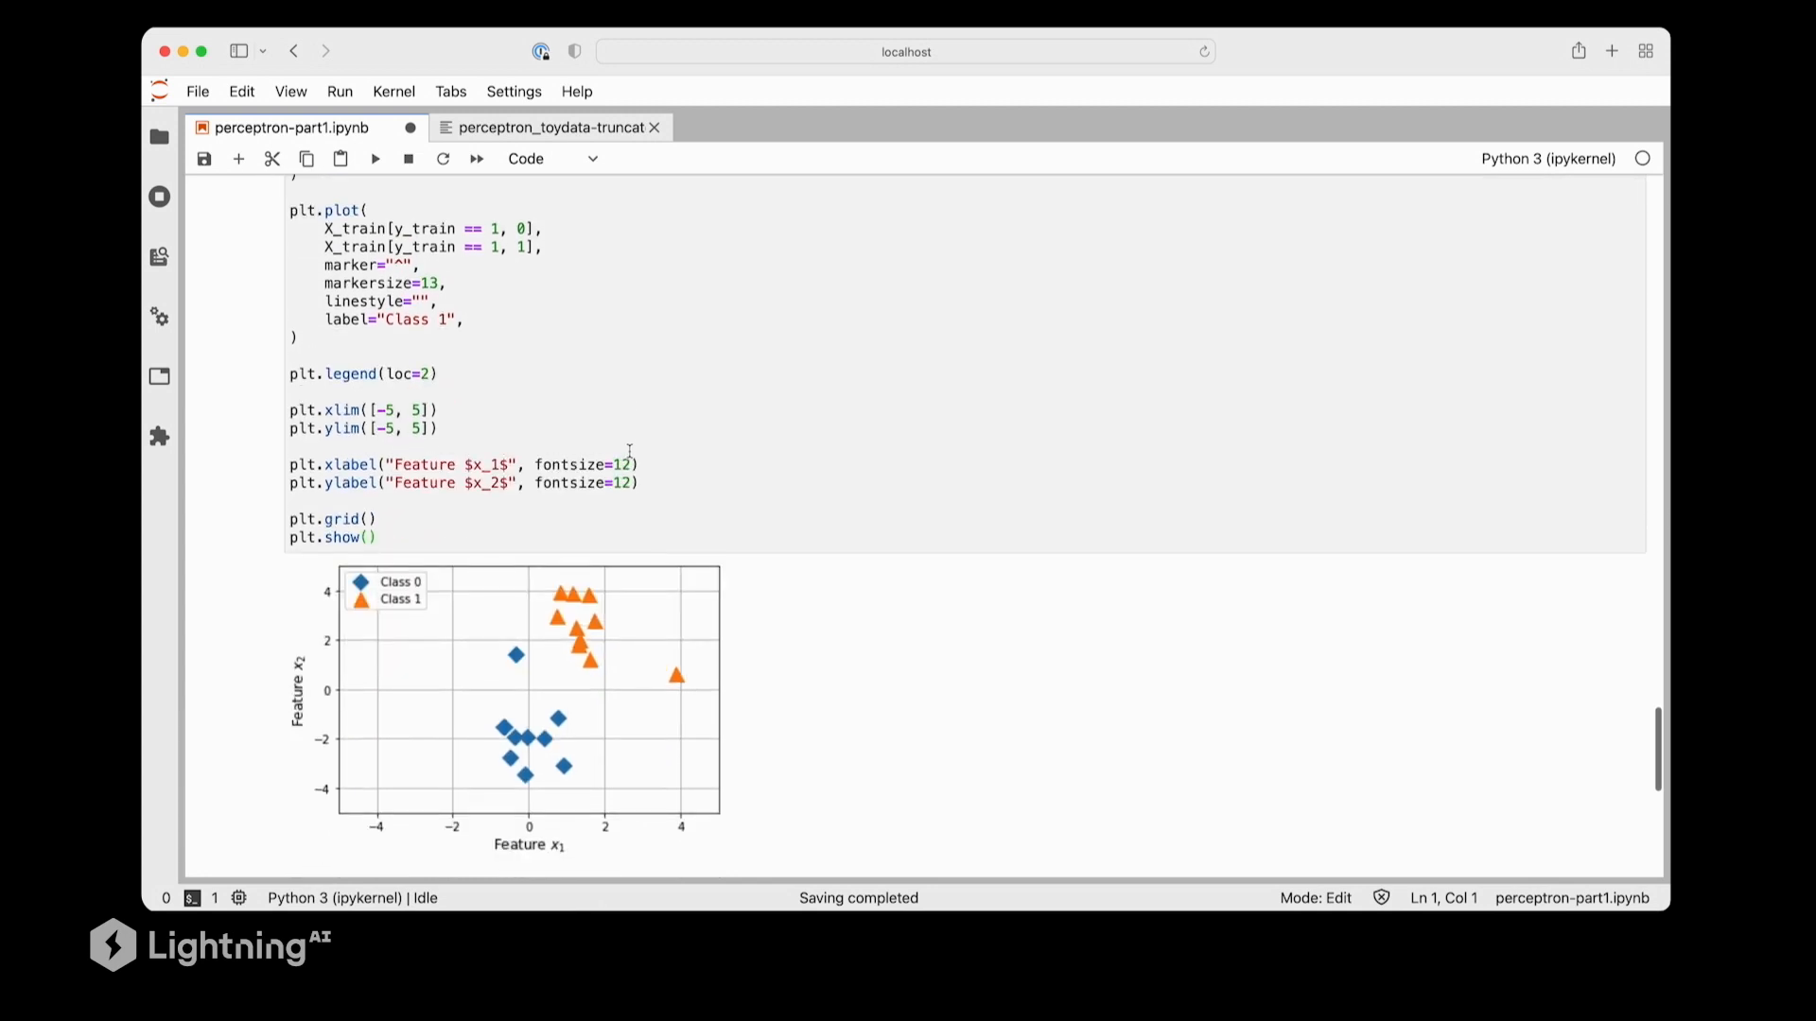
scroll(down, 3)
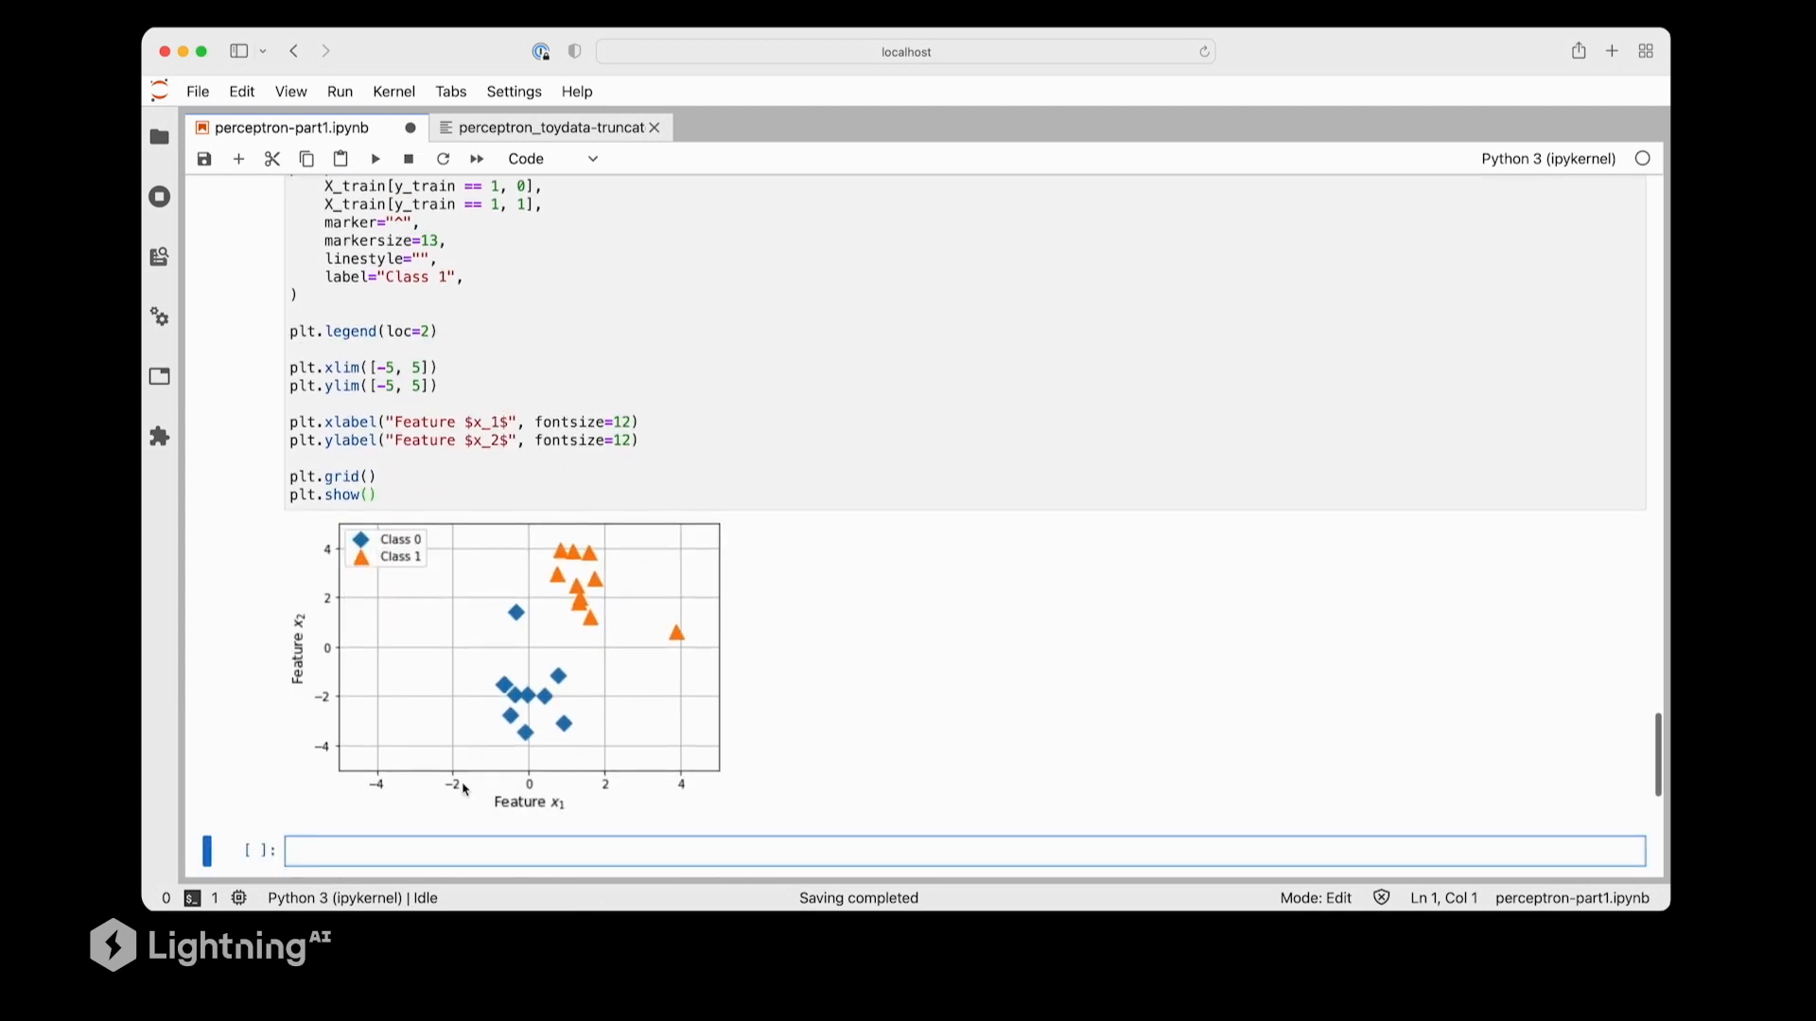
mouse_move(288, 660)
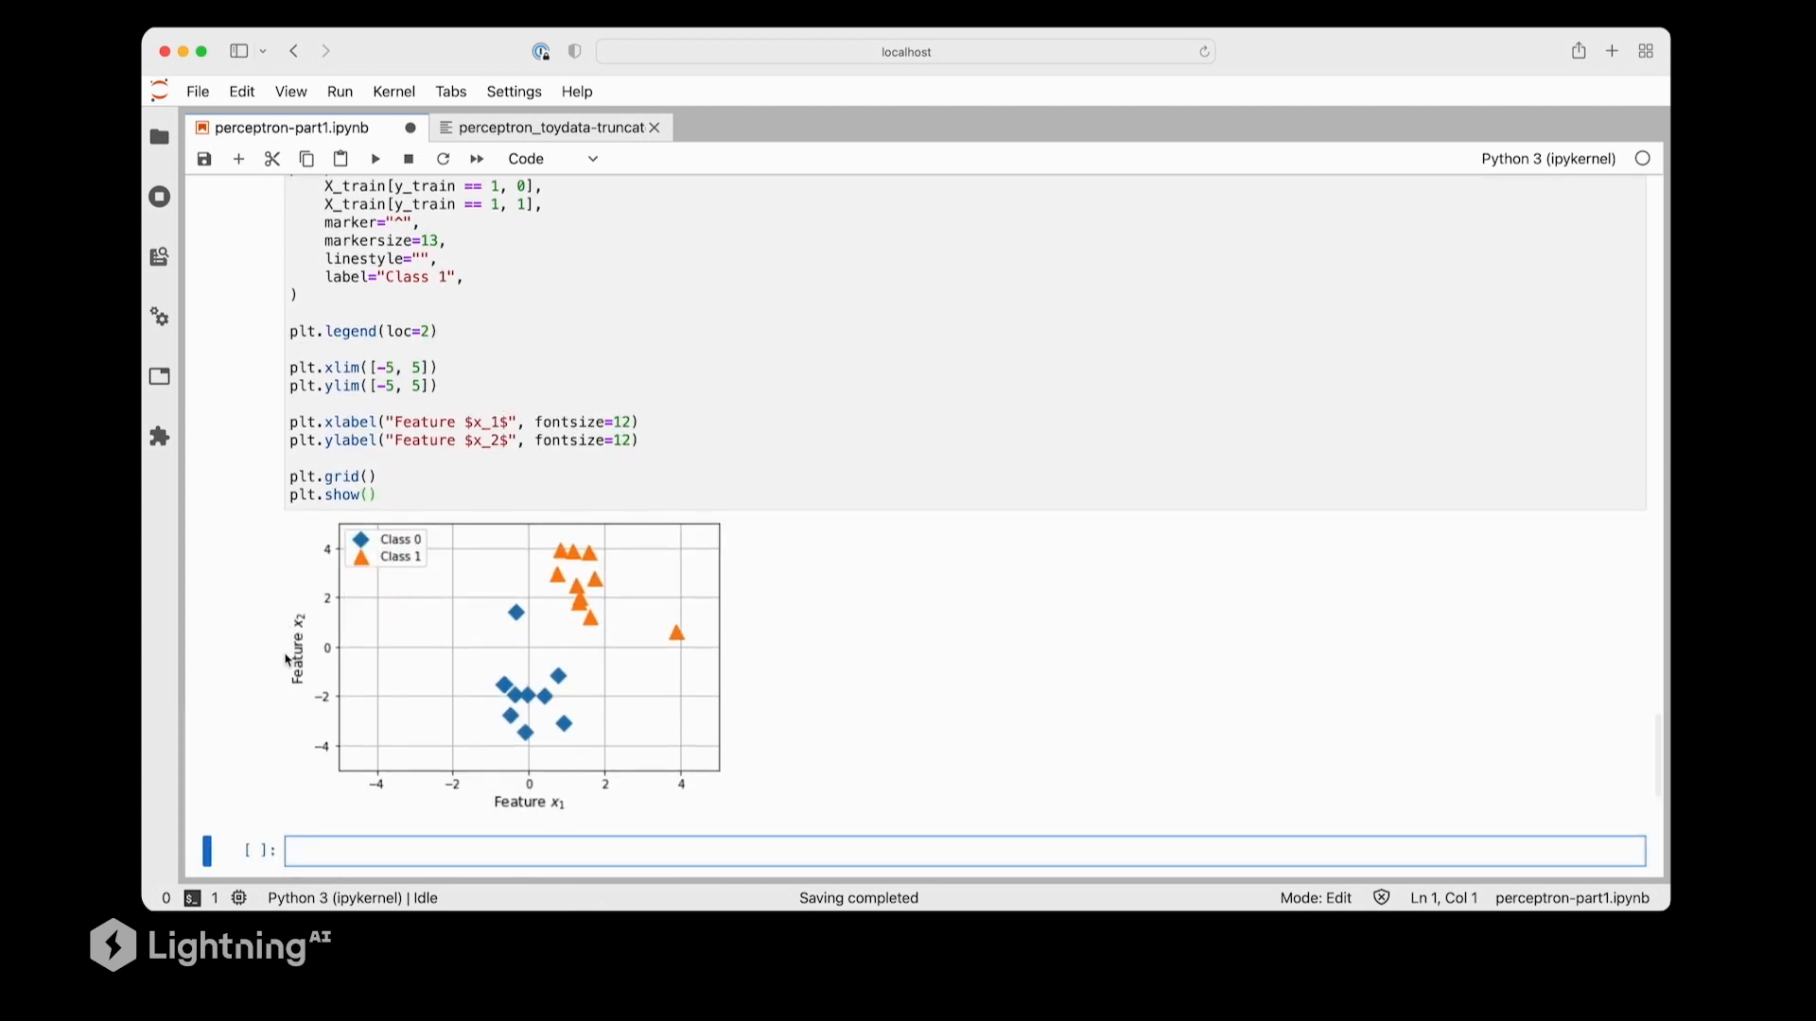
mouse_move(365, 541)
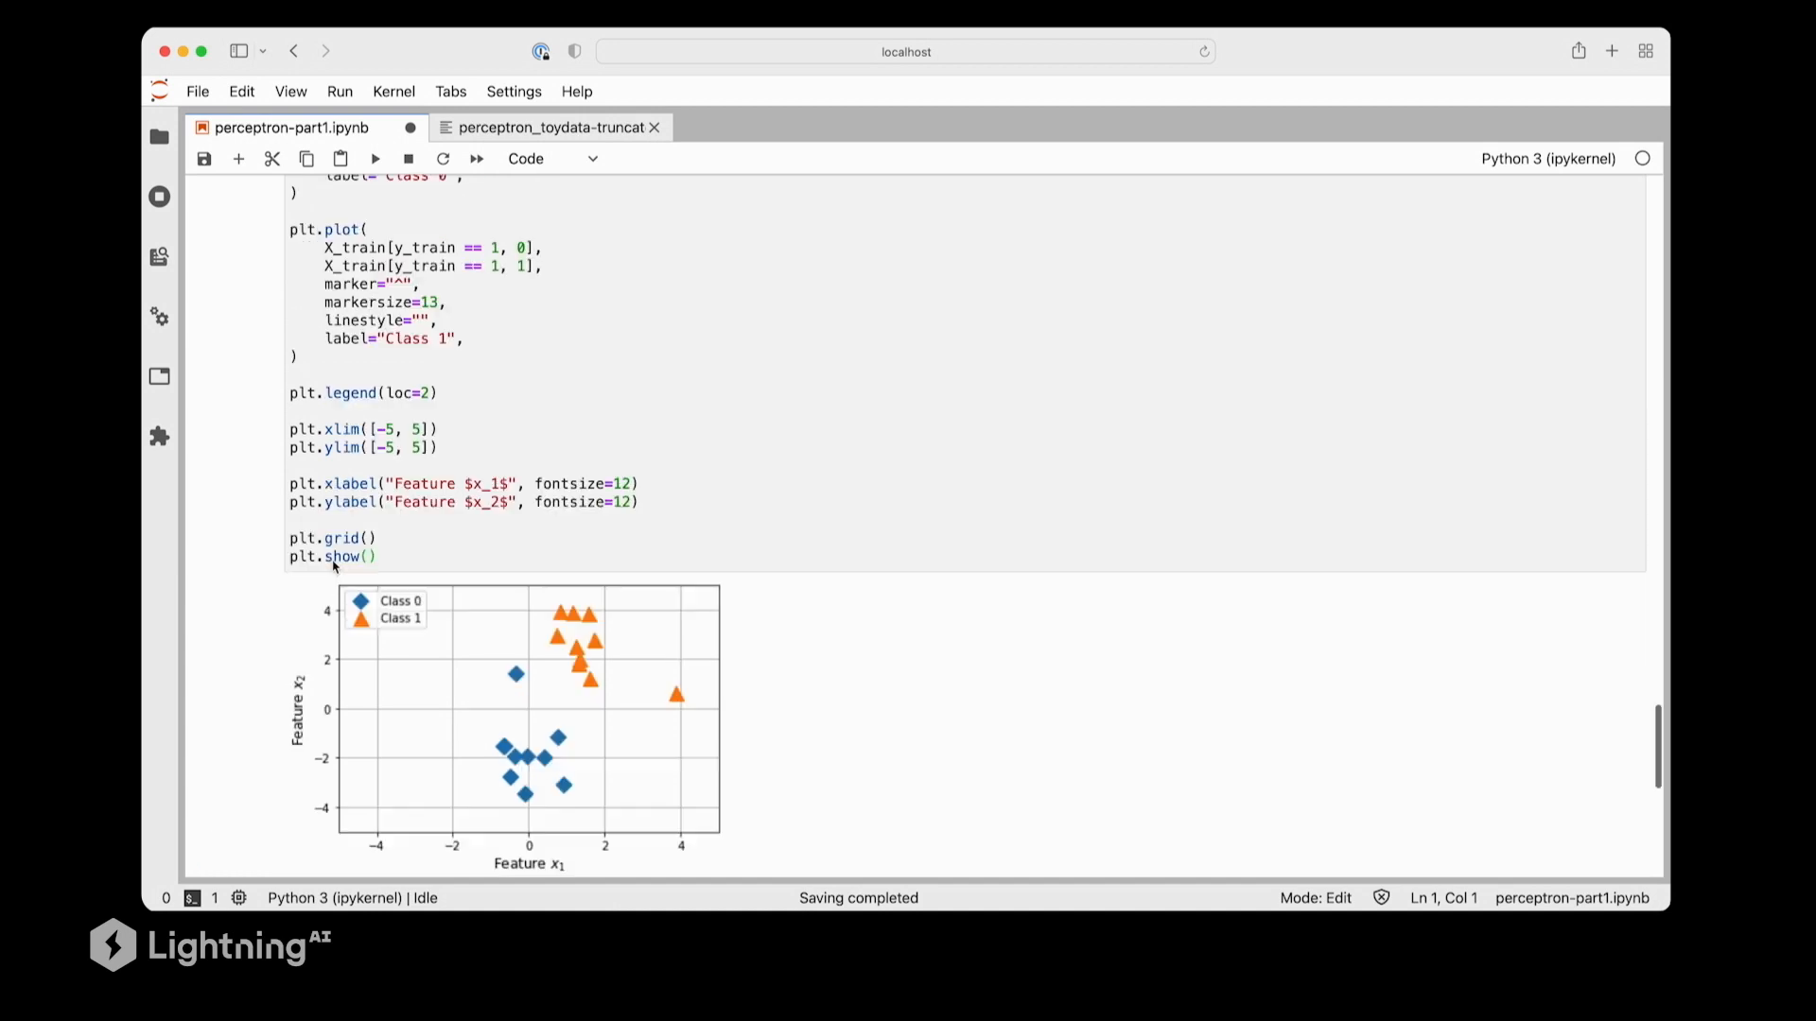
scroll(up, 3)
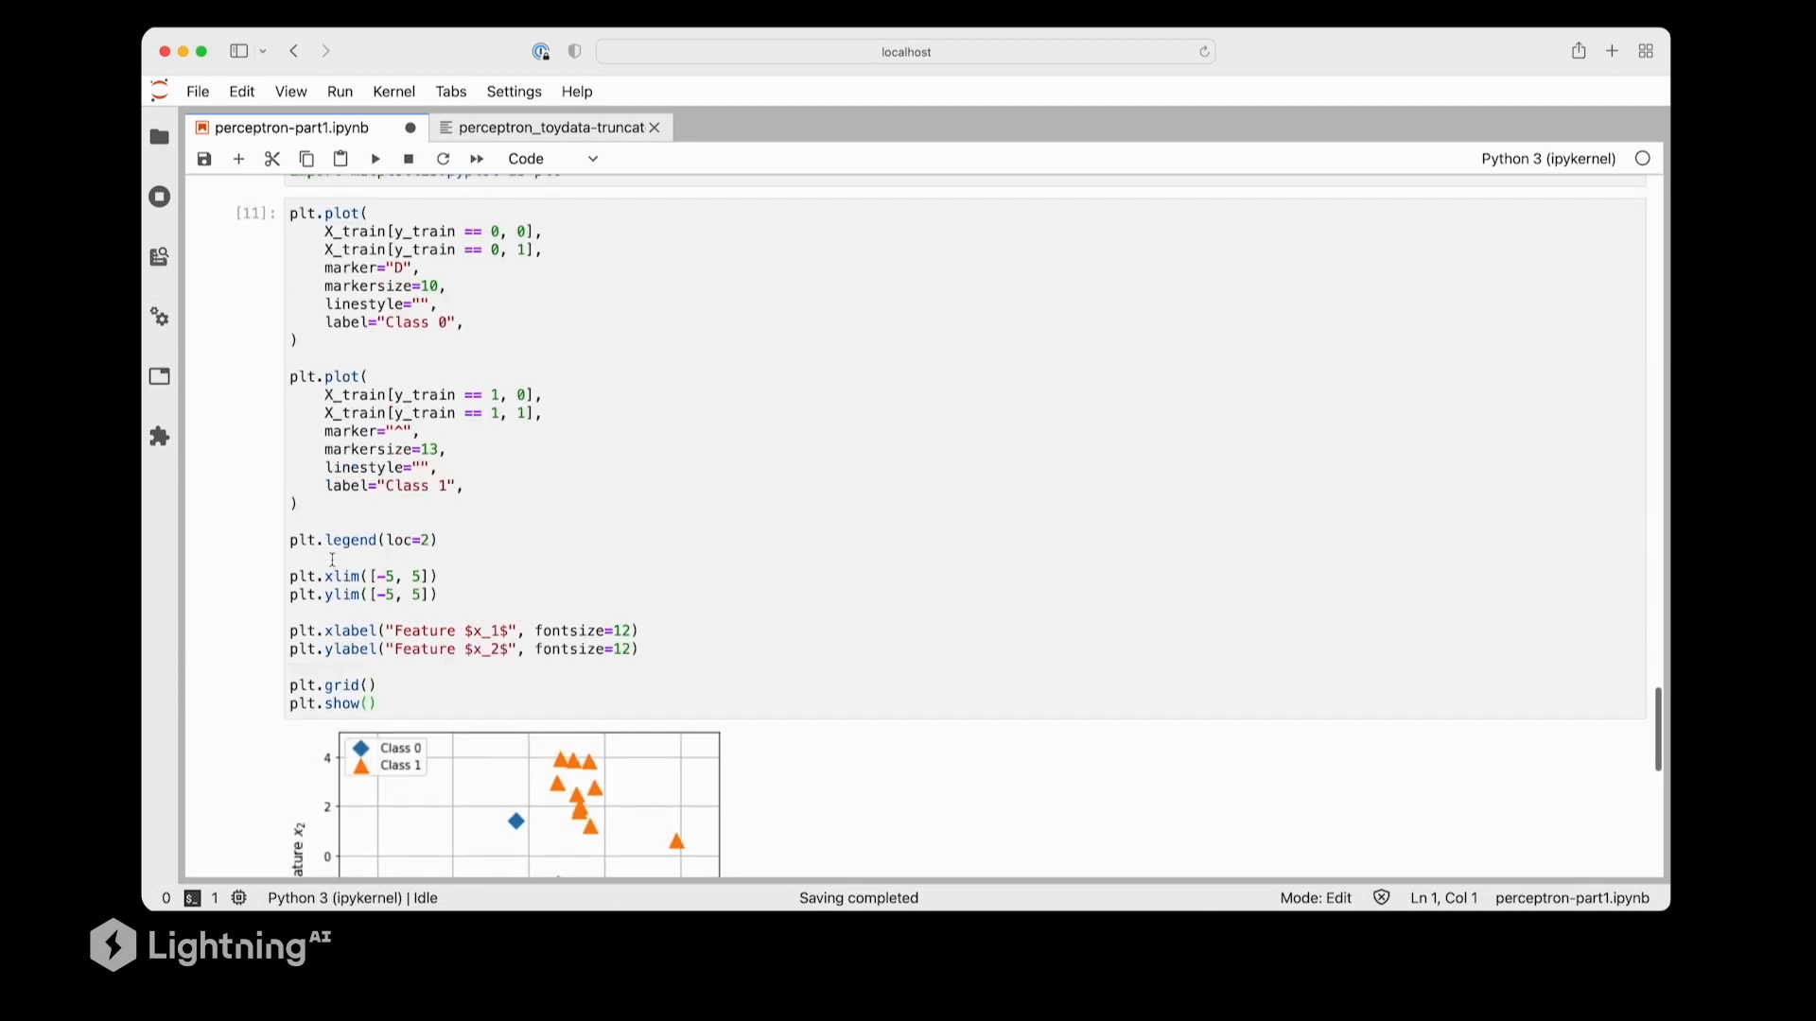
scroll(up, 3)
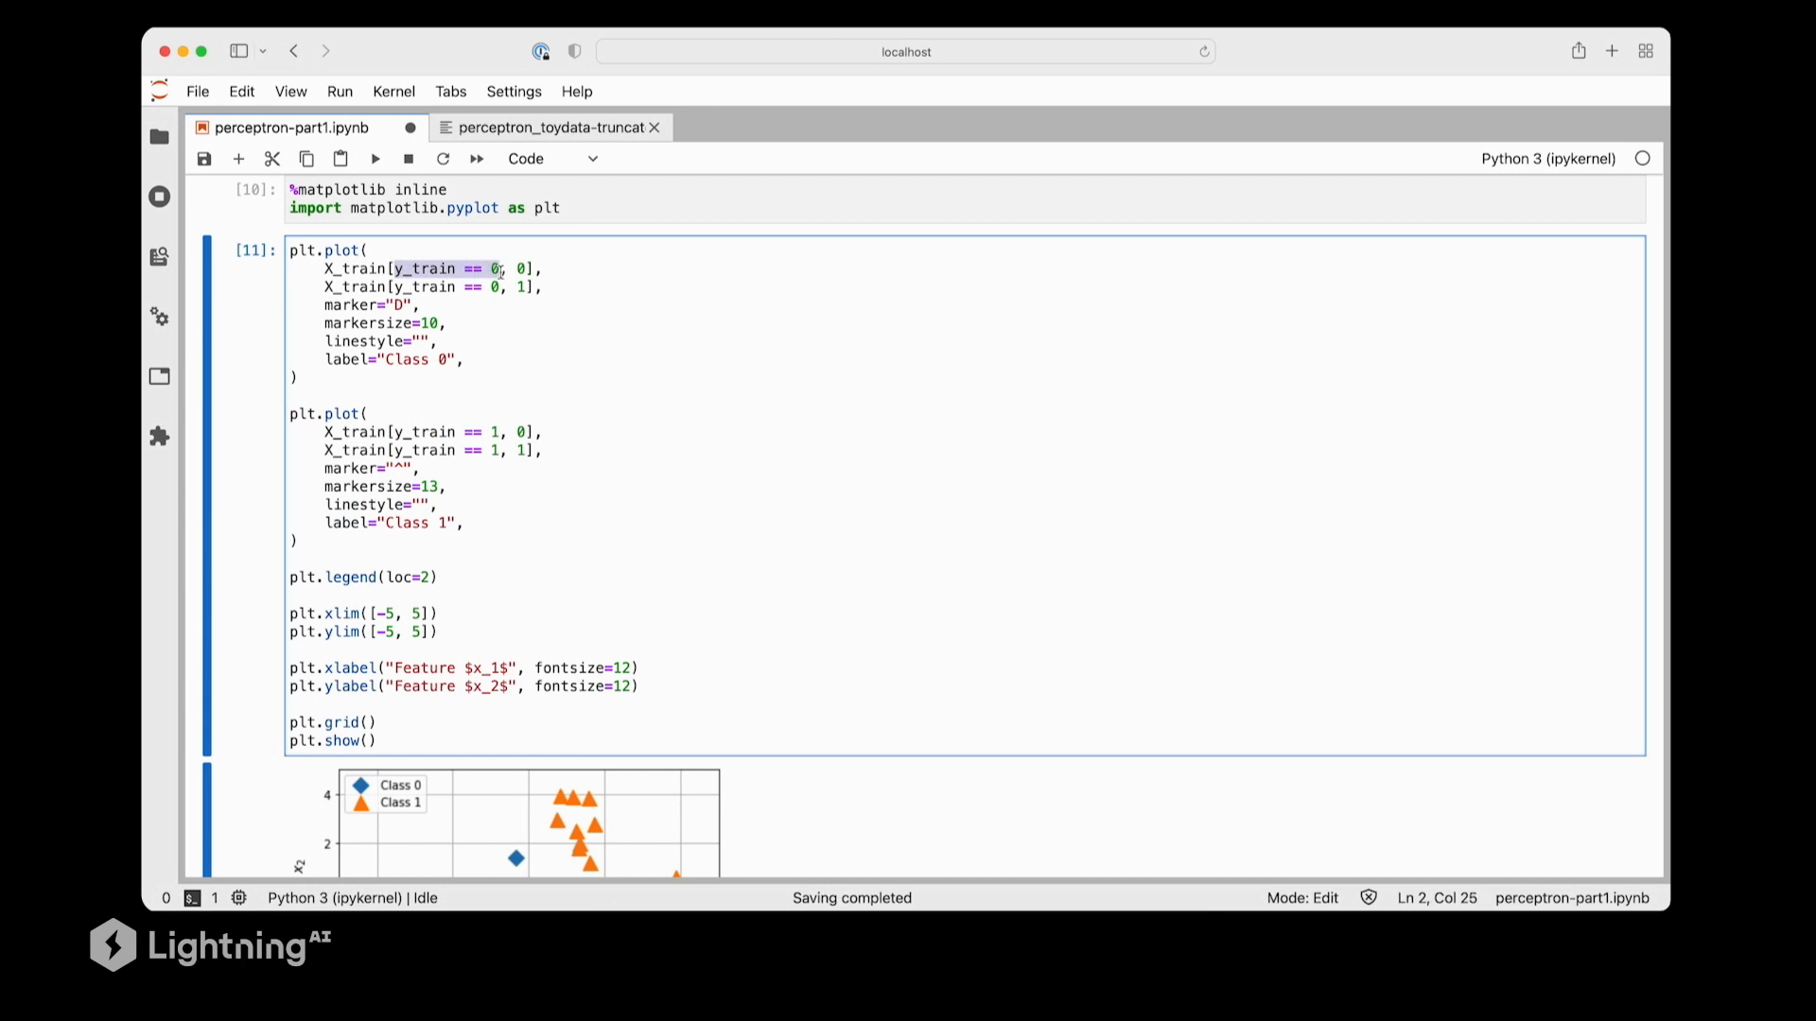
mouse_move(462, 295)
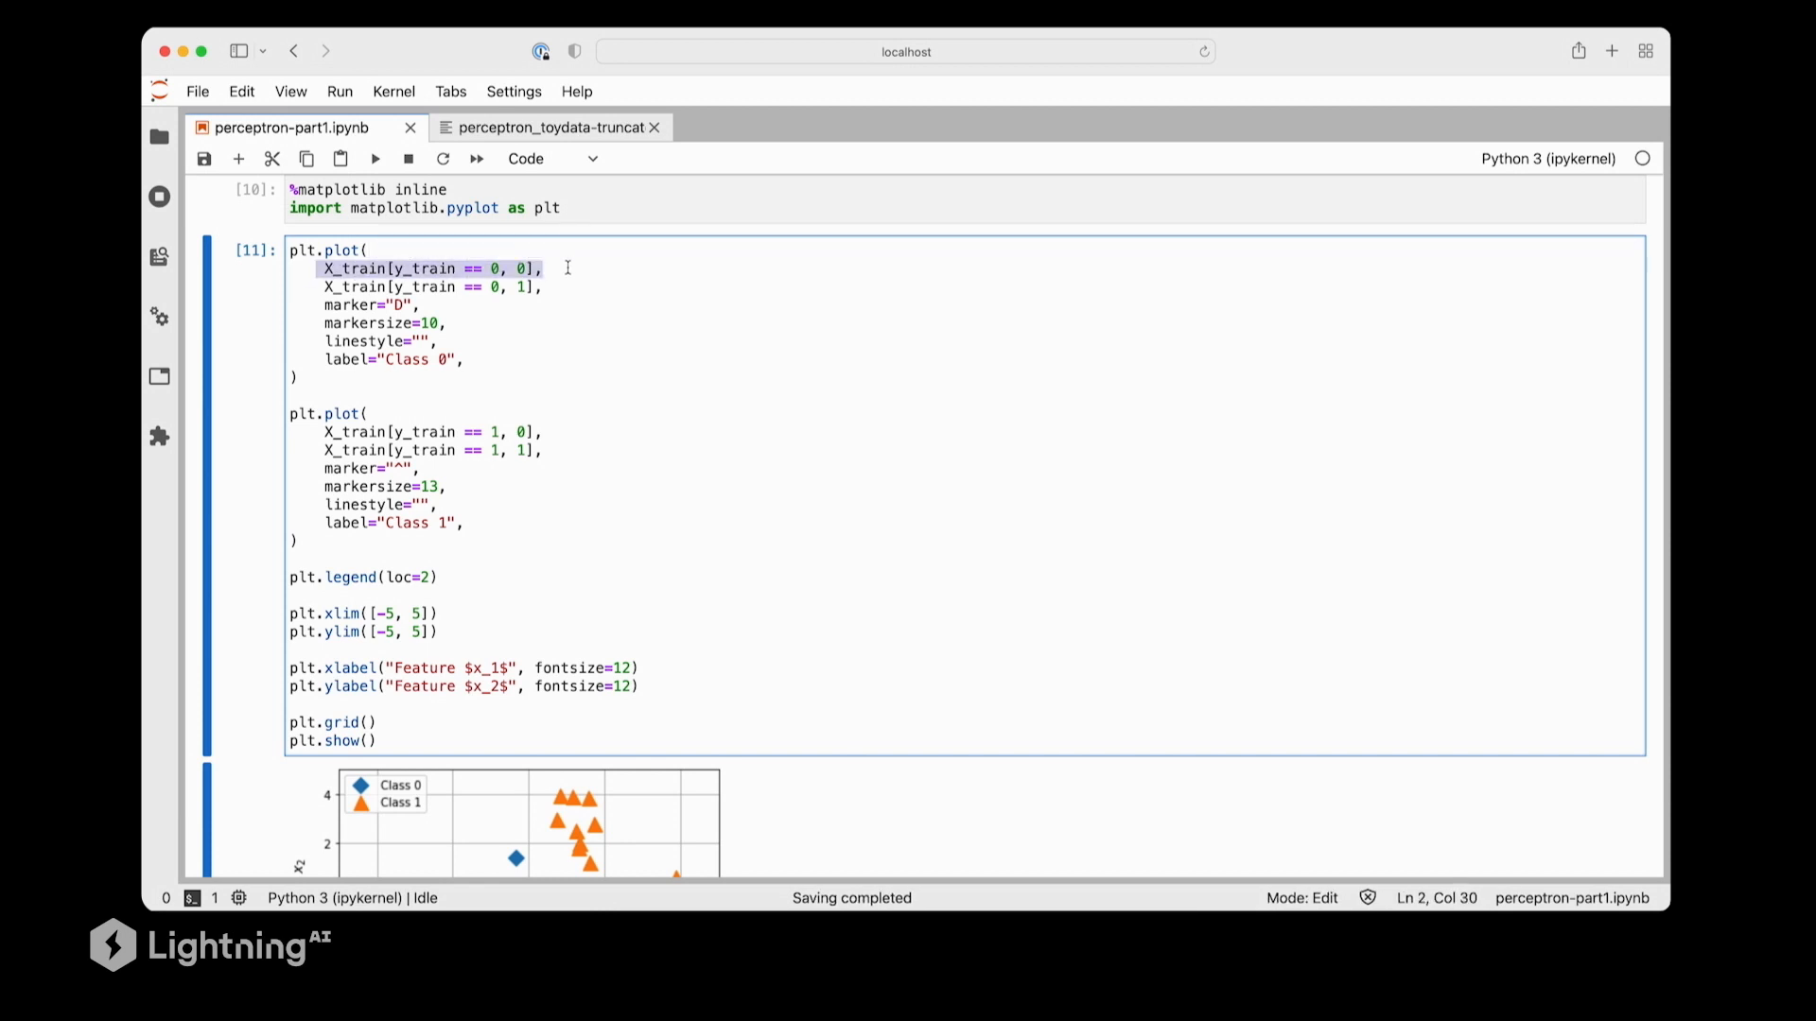
mouse_move(568, 290)
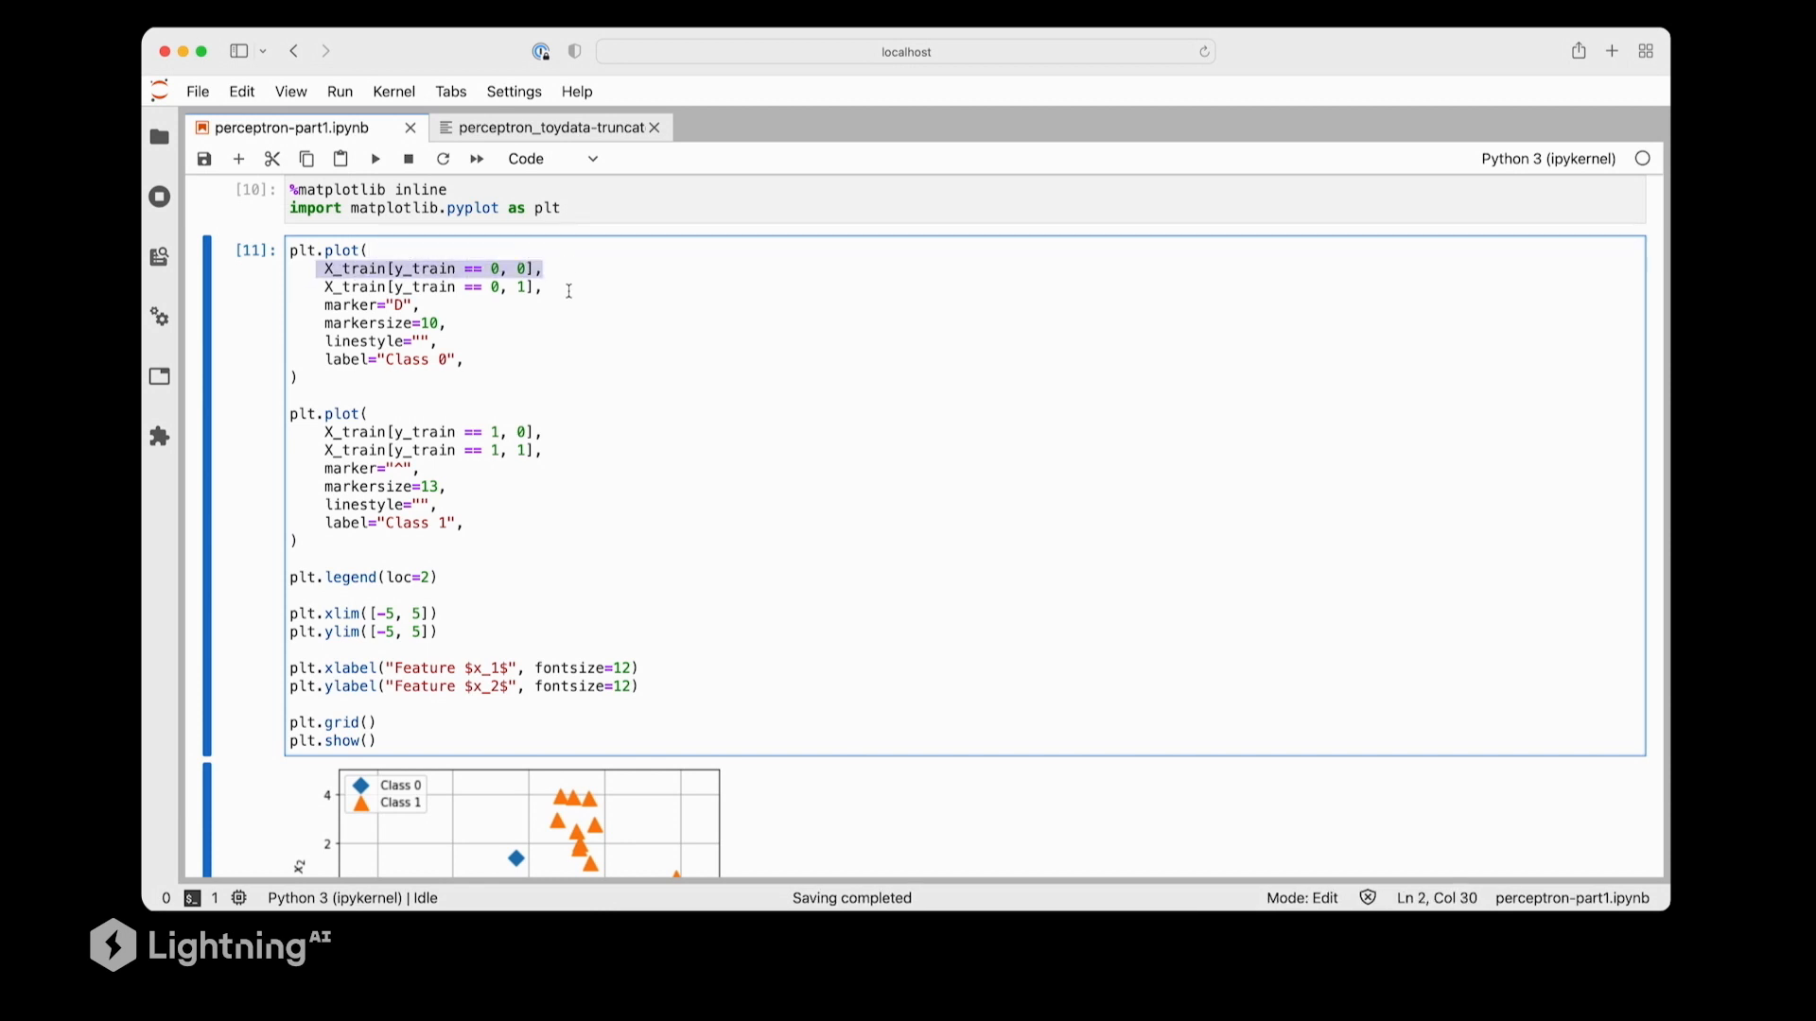
click(521, 267)
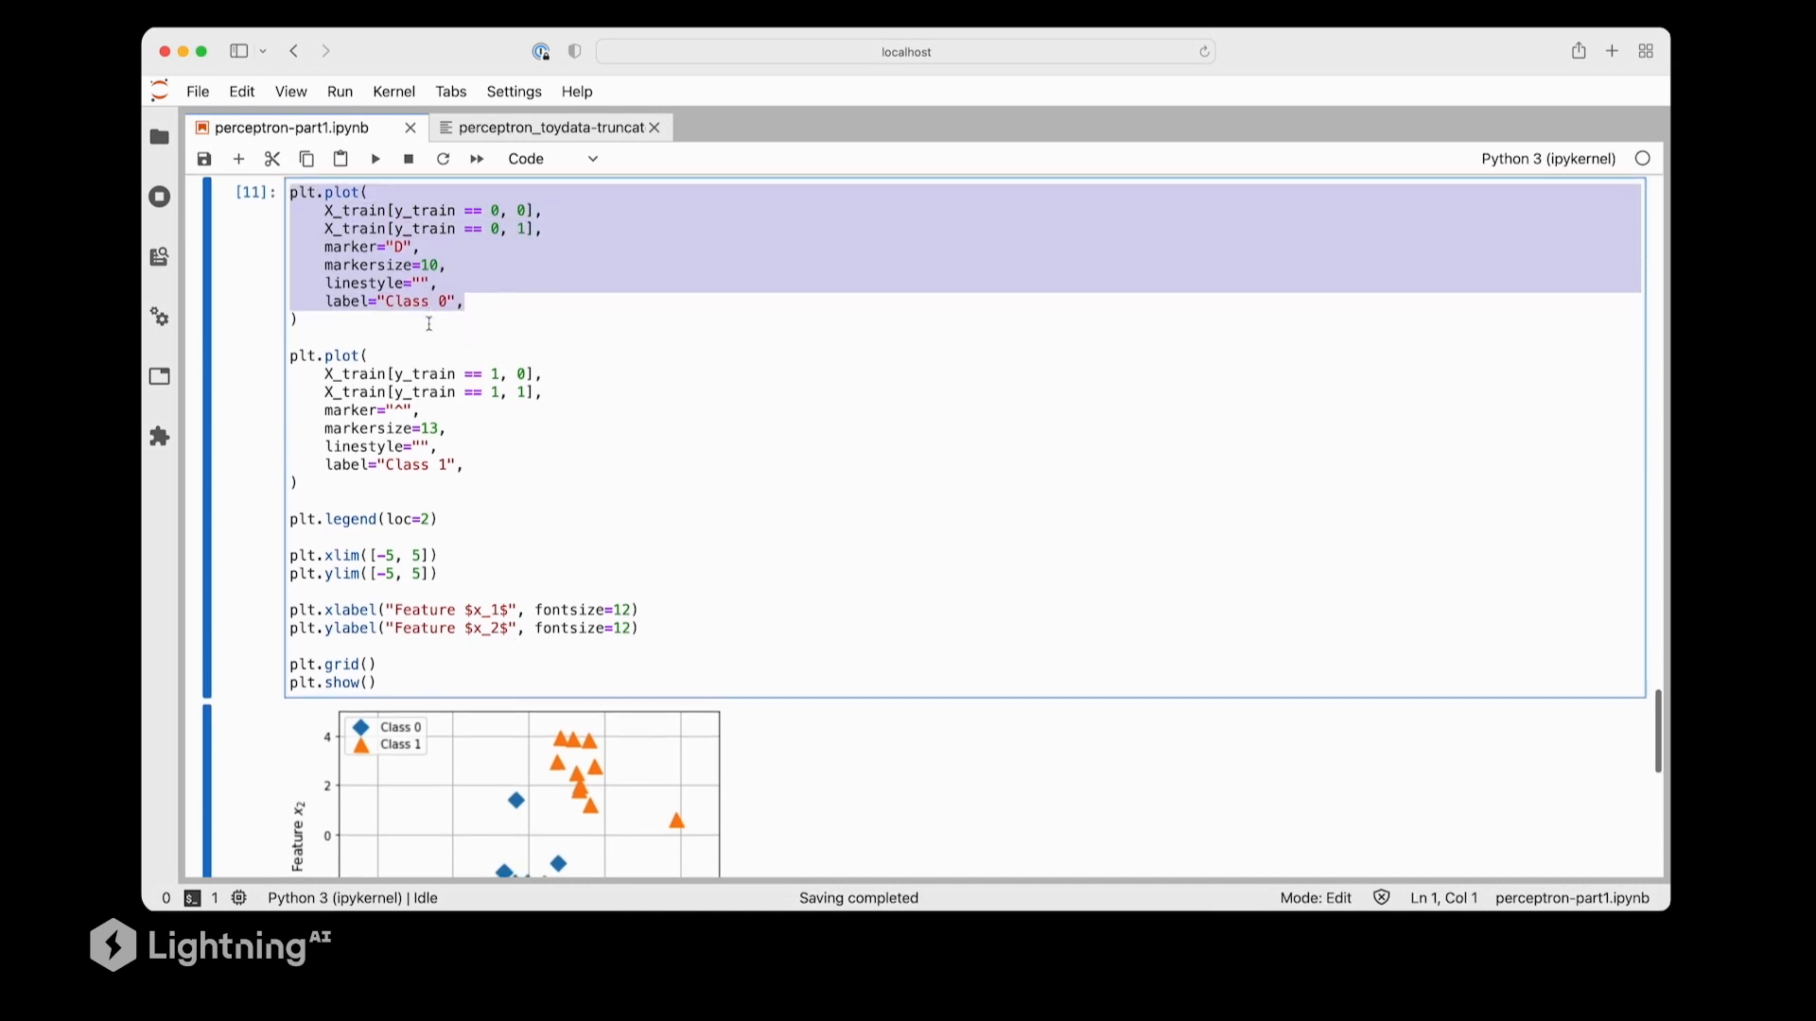
scroll(down, 3)
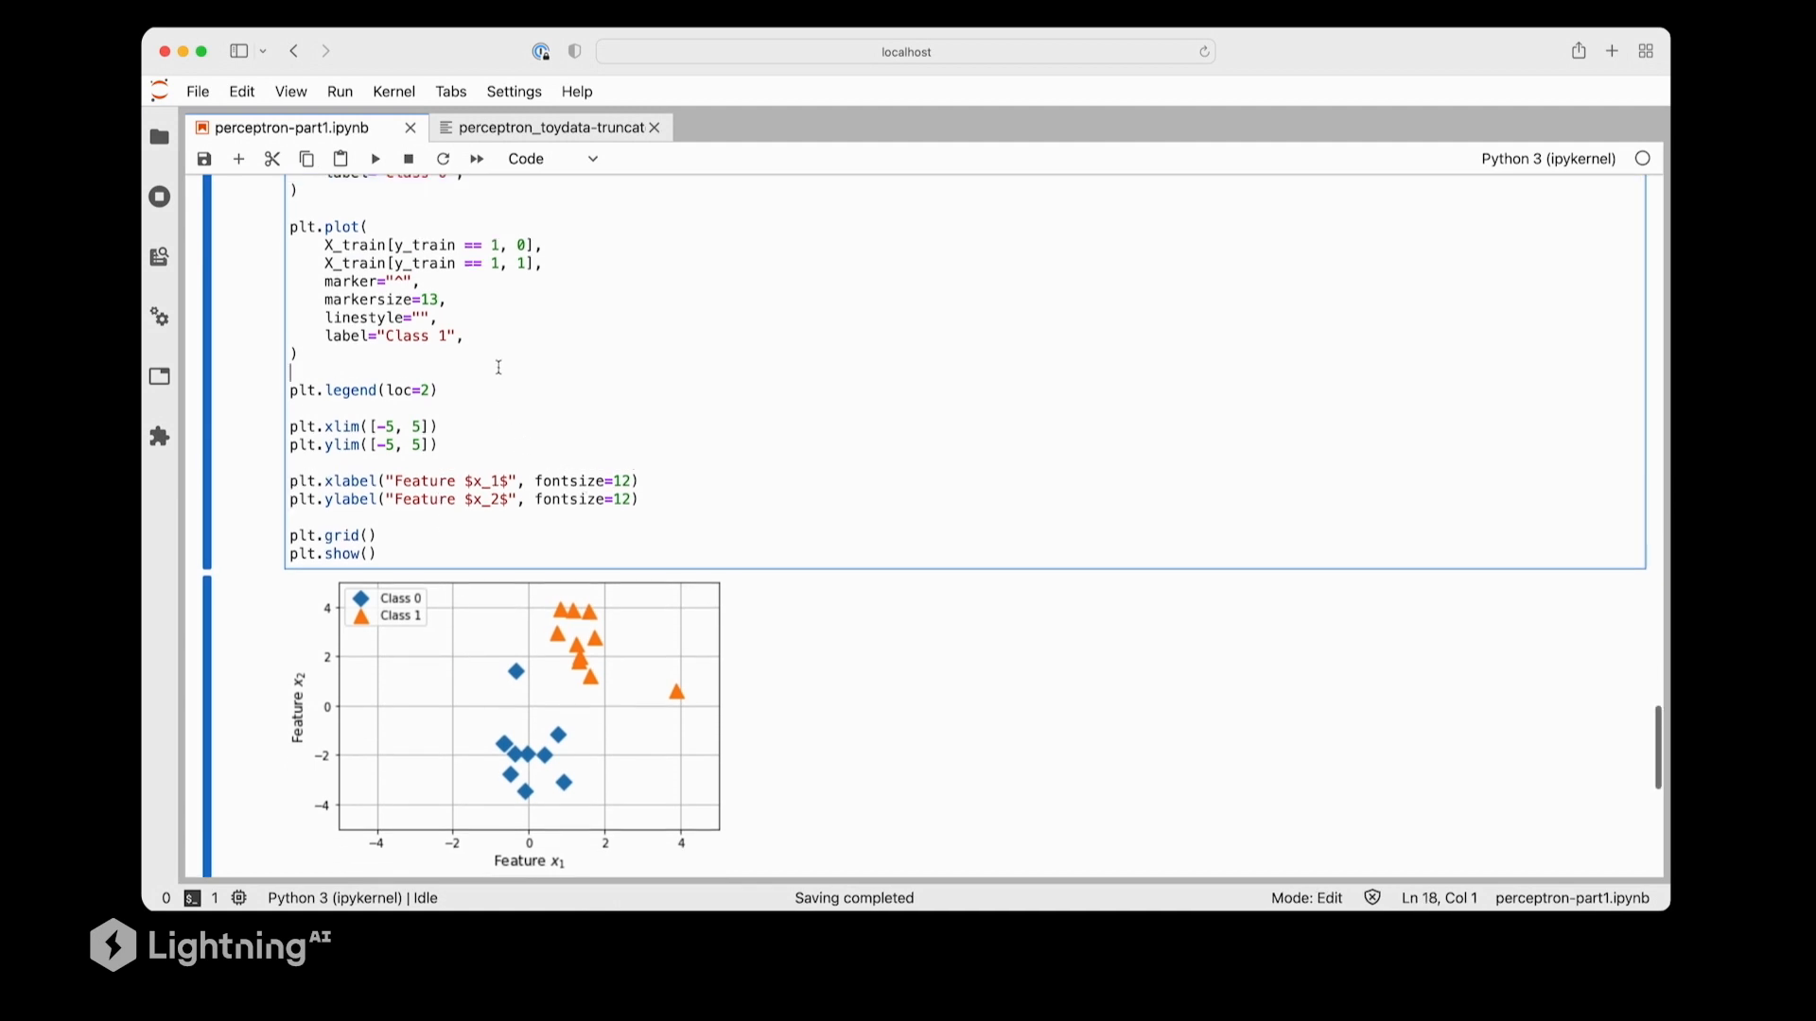
drag(499, 368, 295, 226)
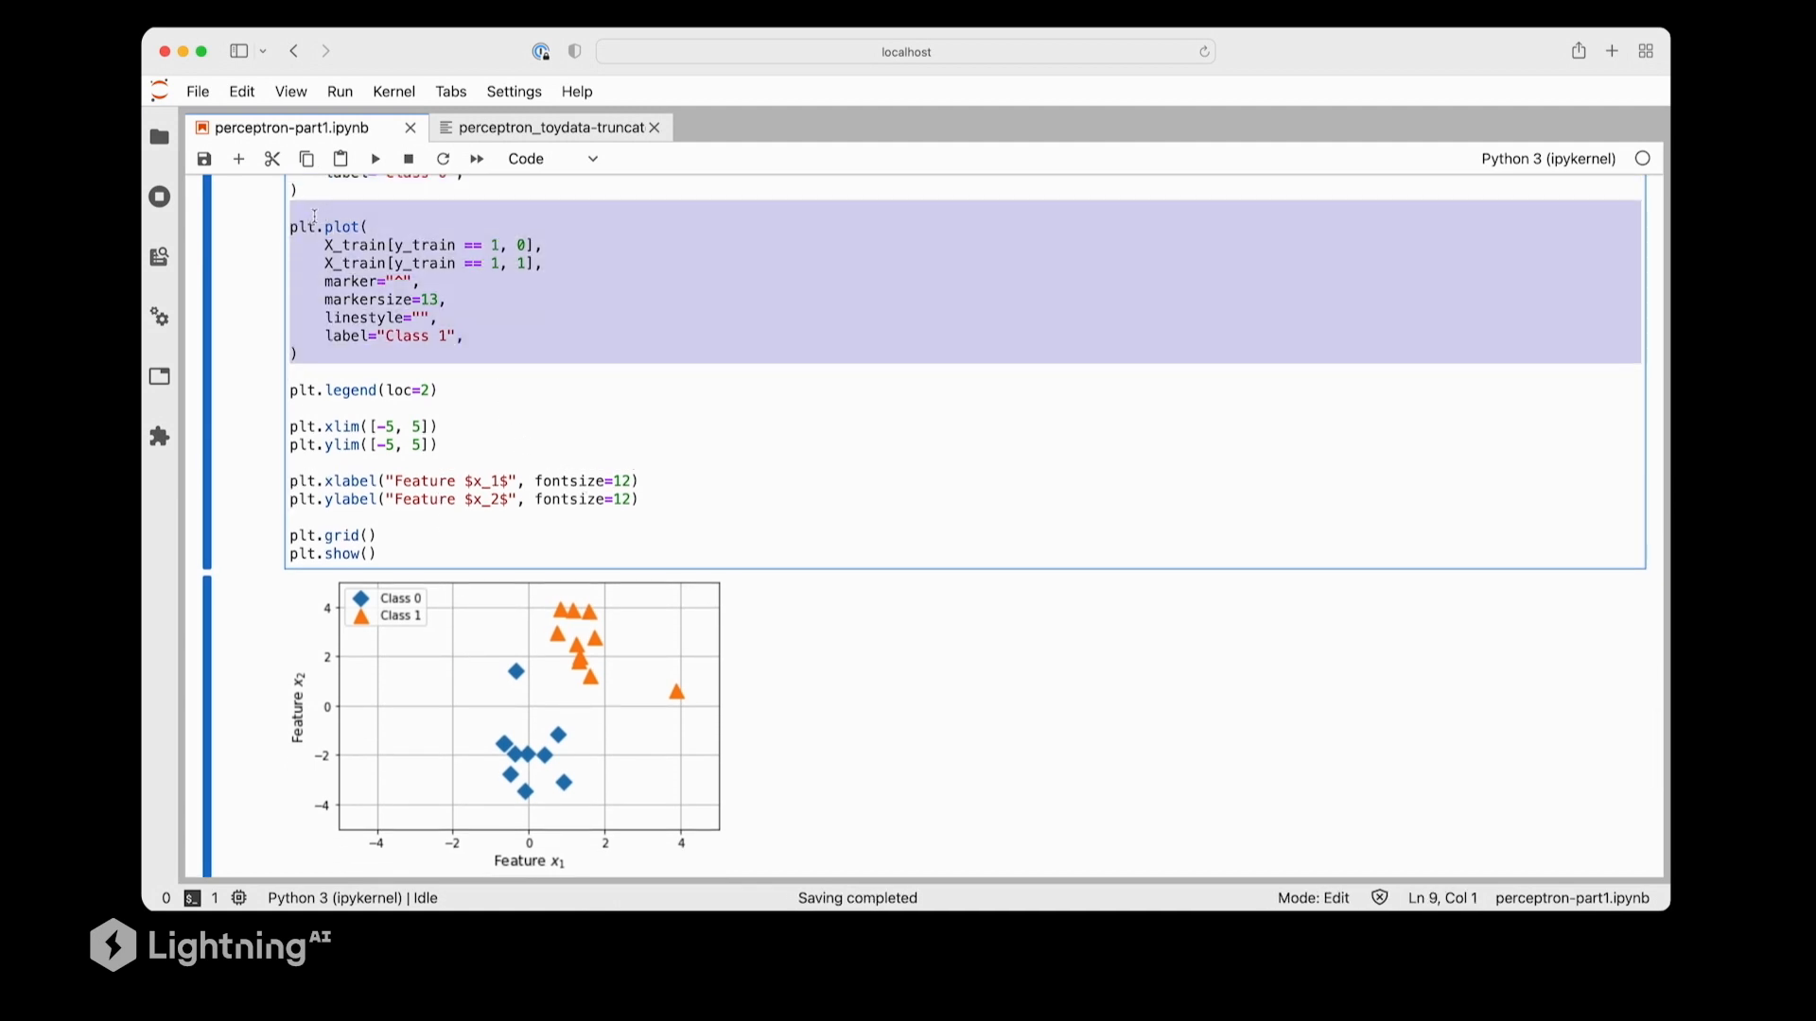
click(506, 263)
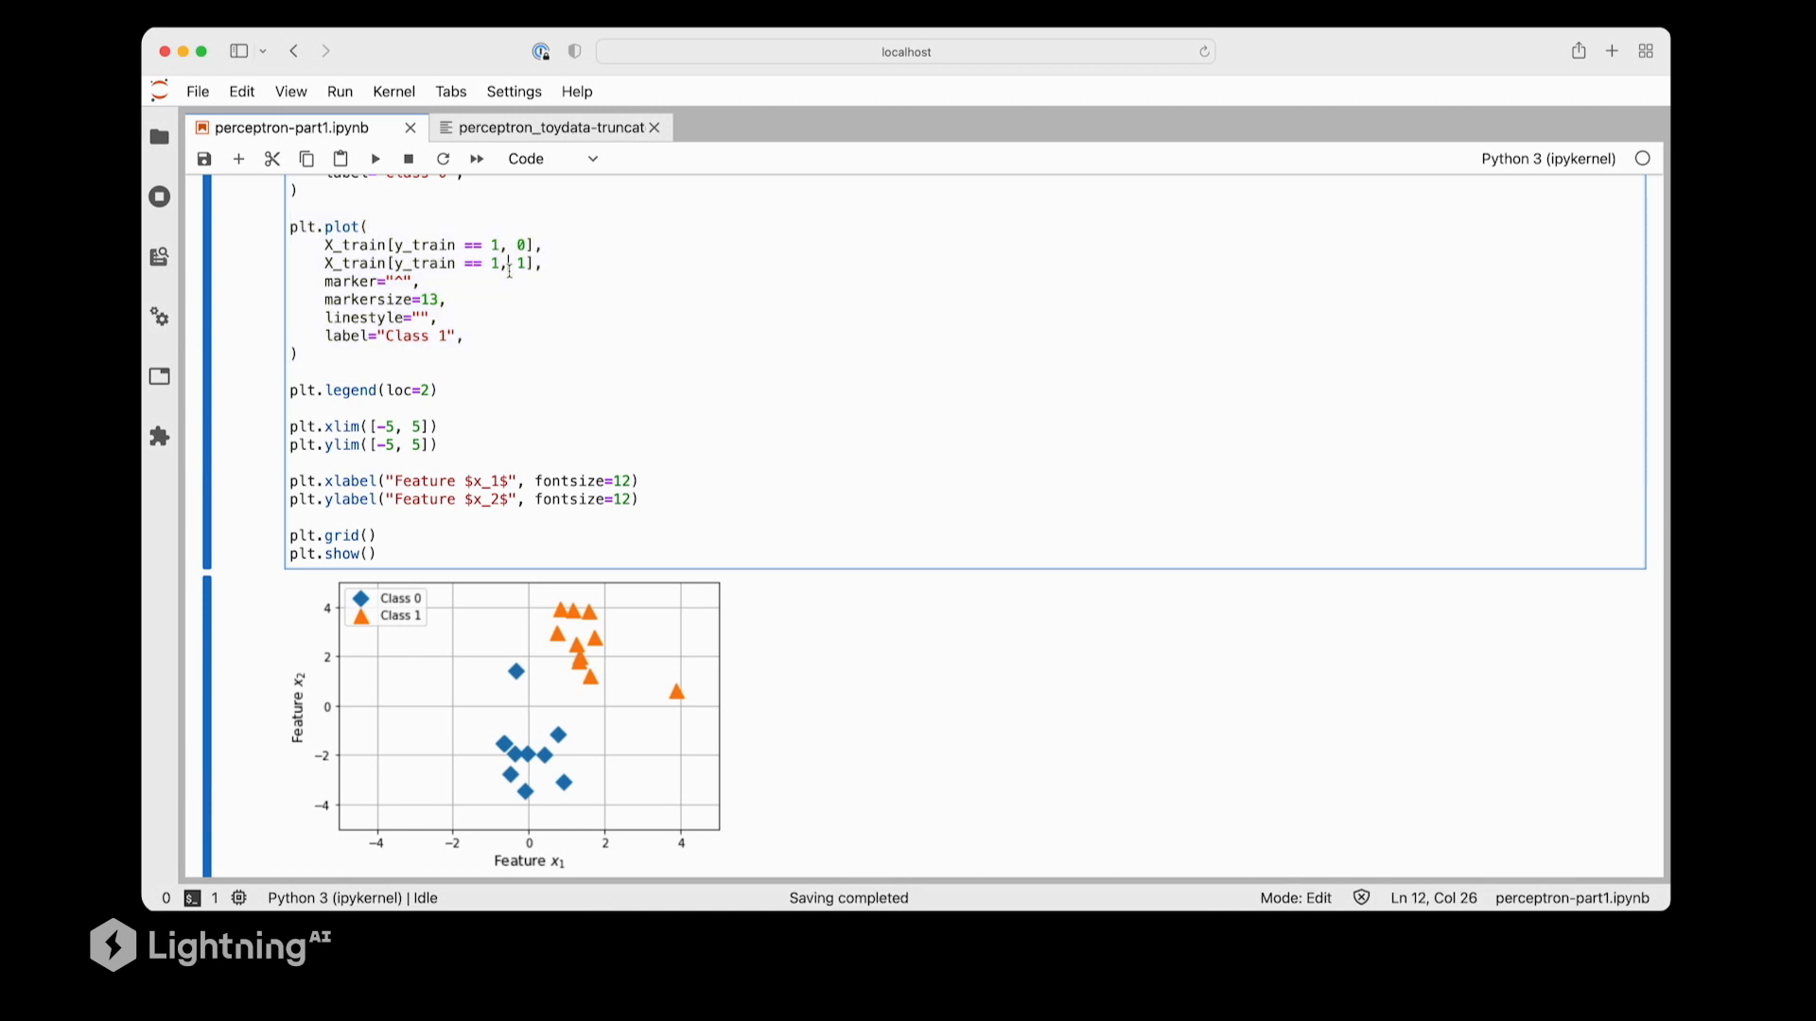
double_click(440, 244)
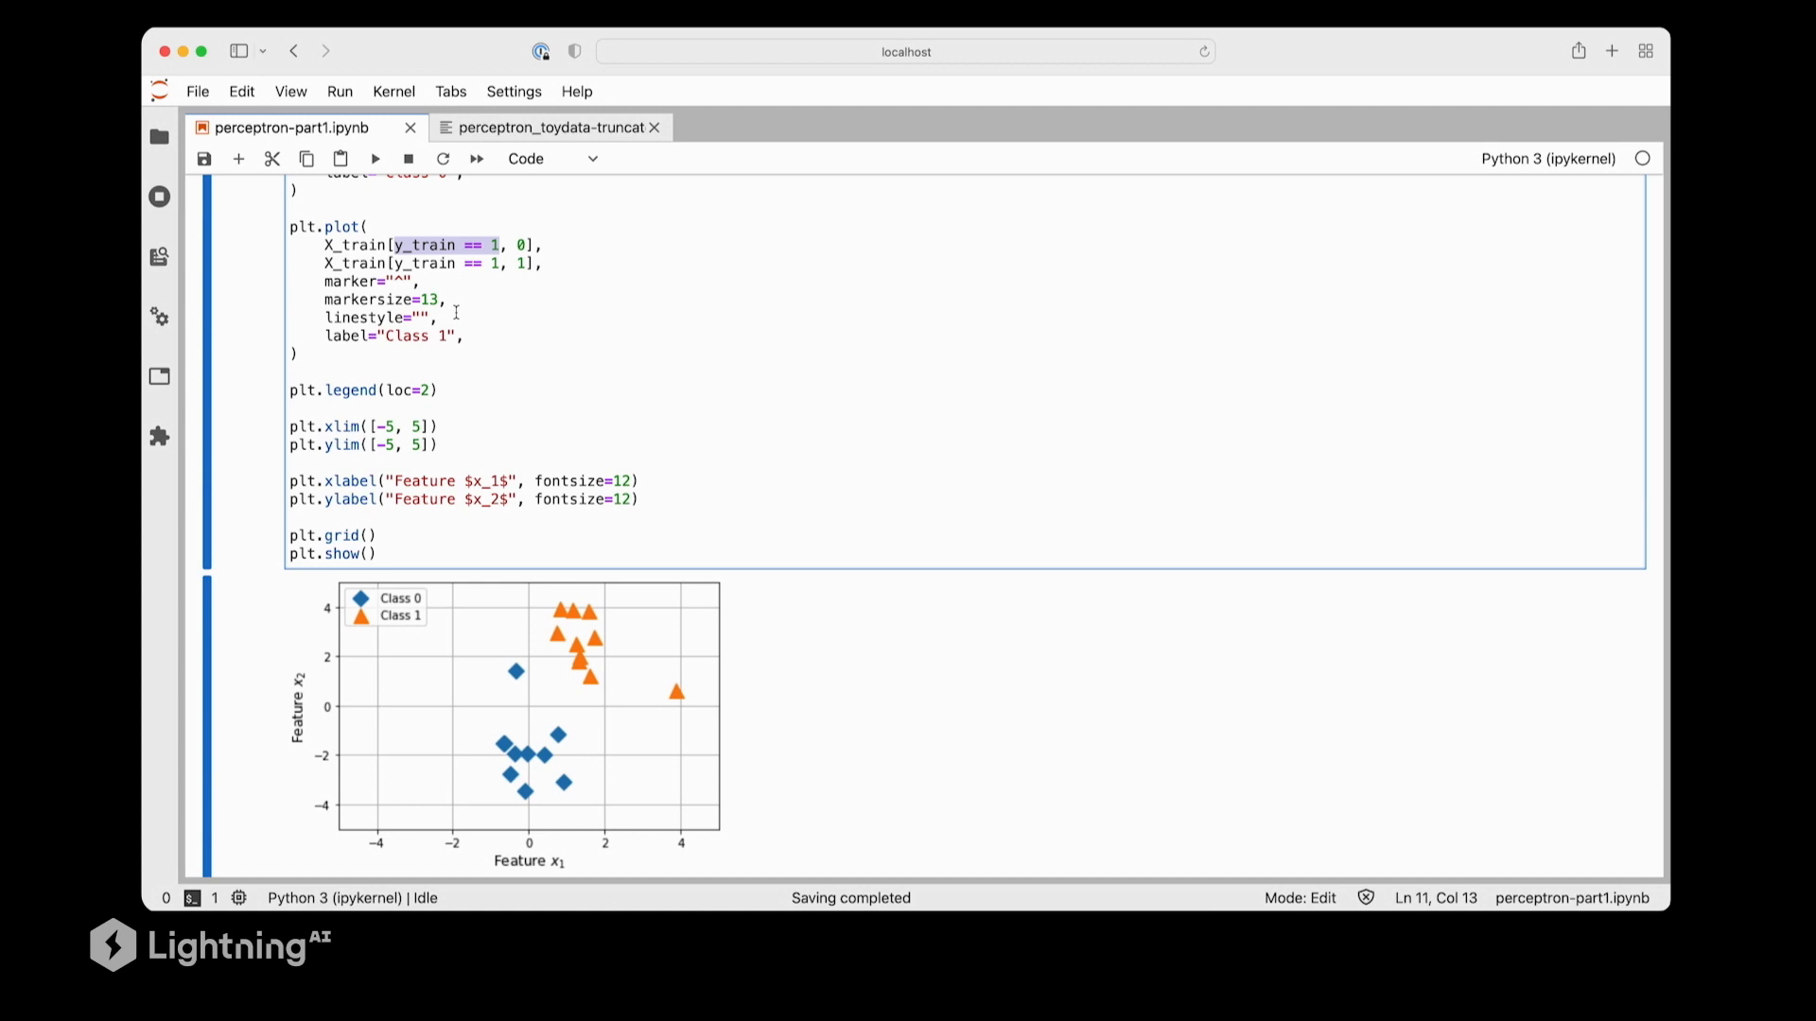
mouse_move(532, 676)
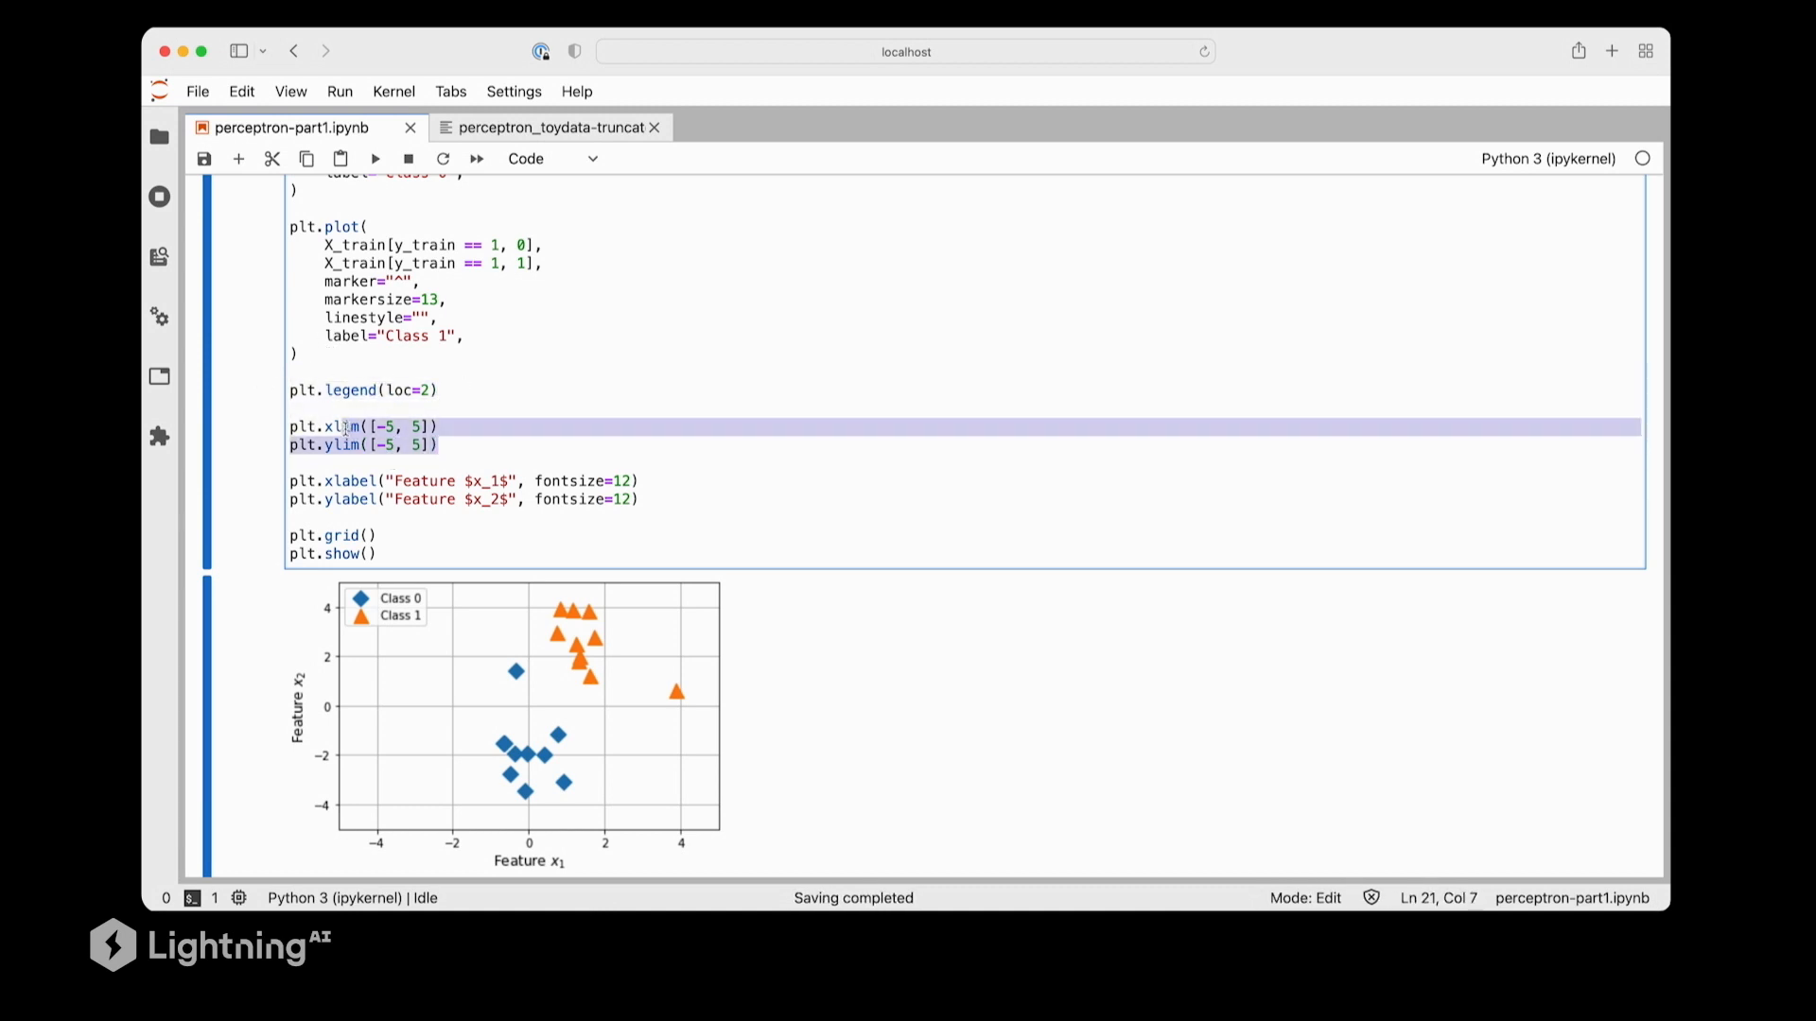
click(643, 500)
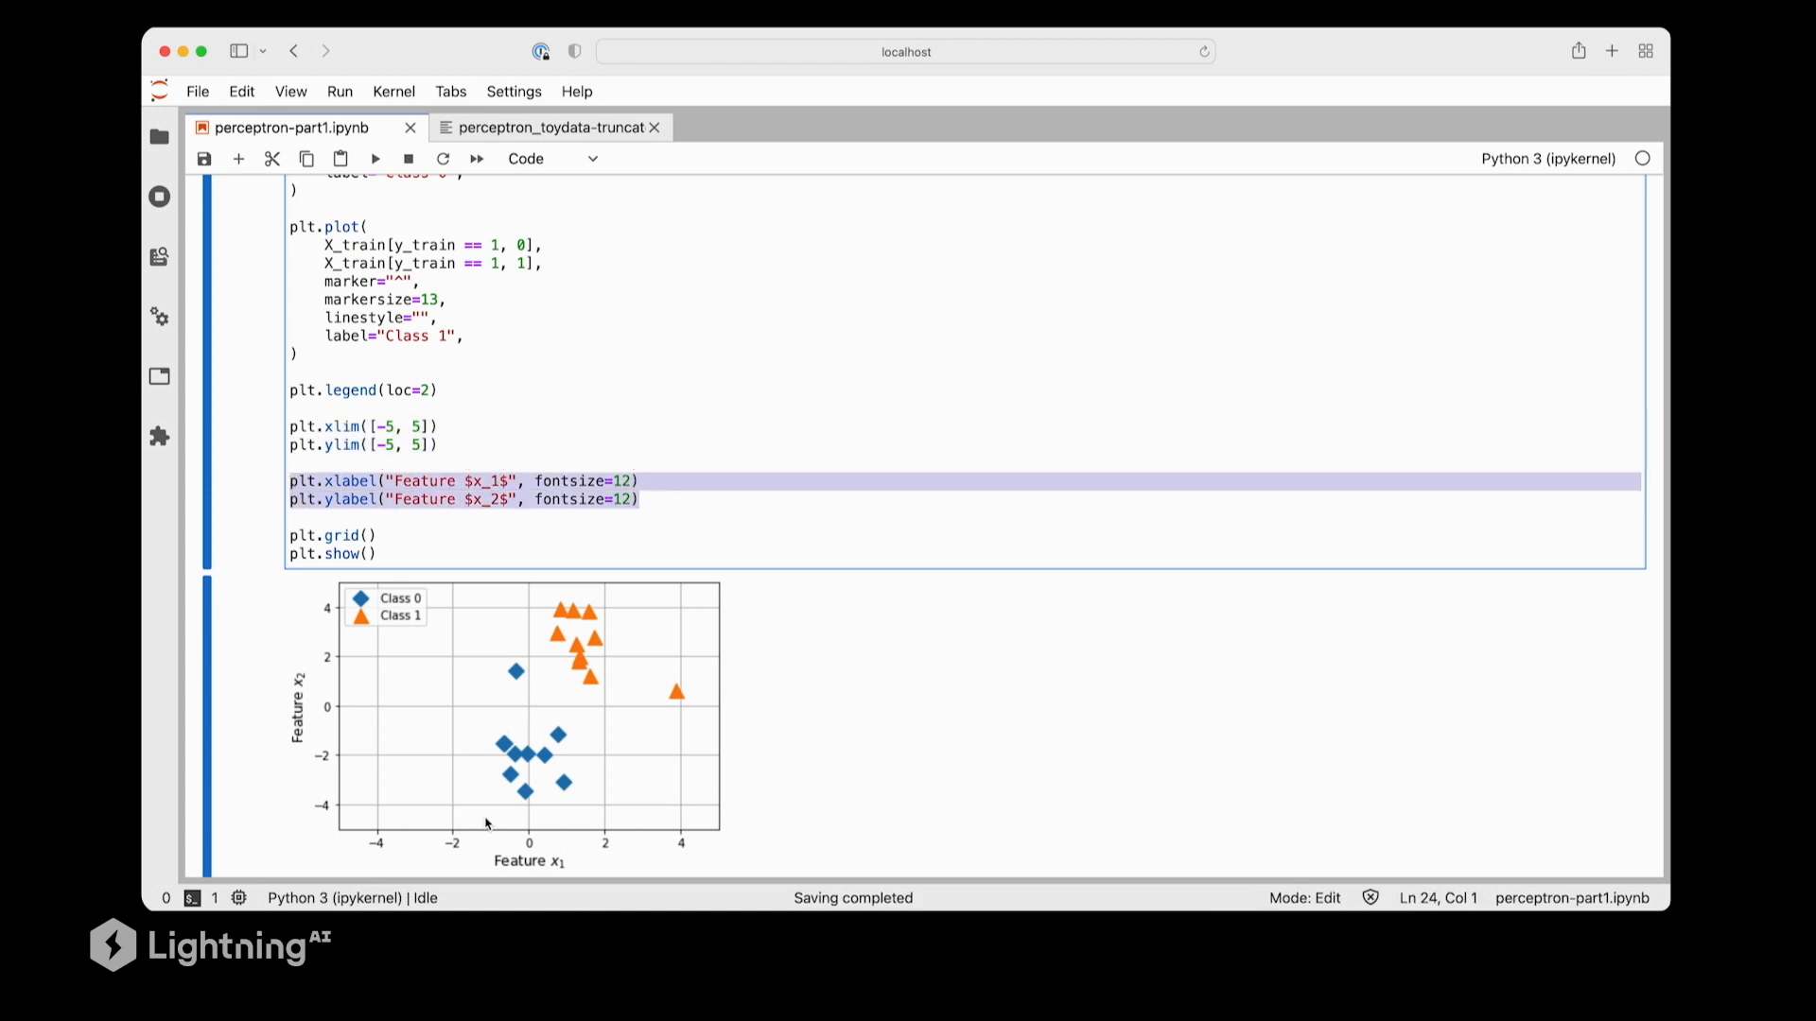
mouse_move(445, 532)
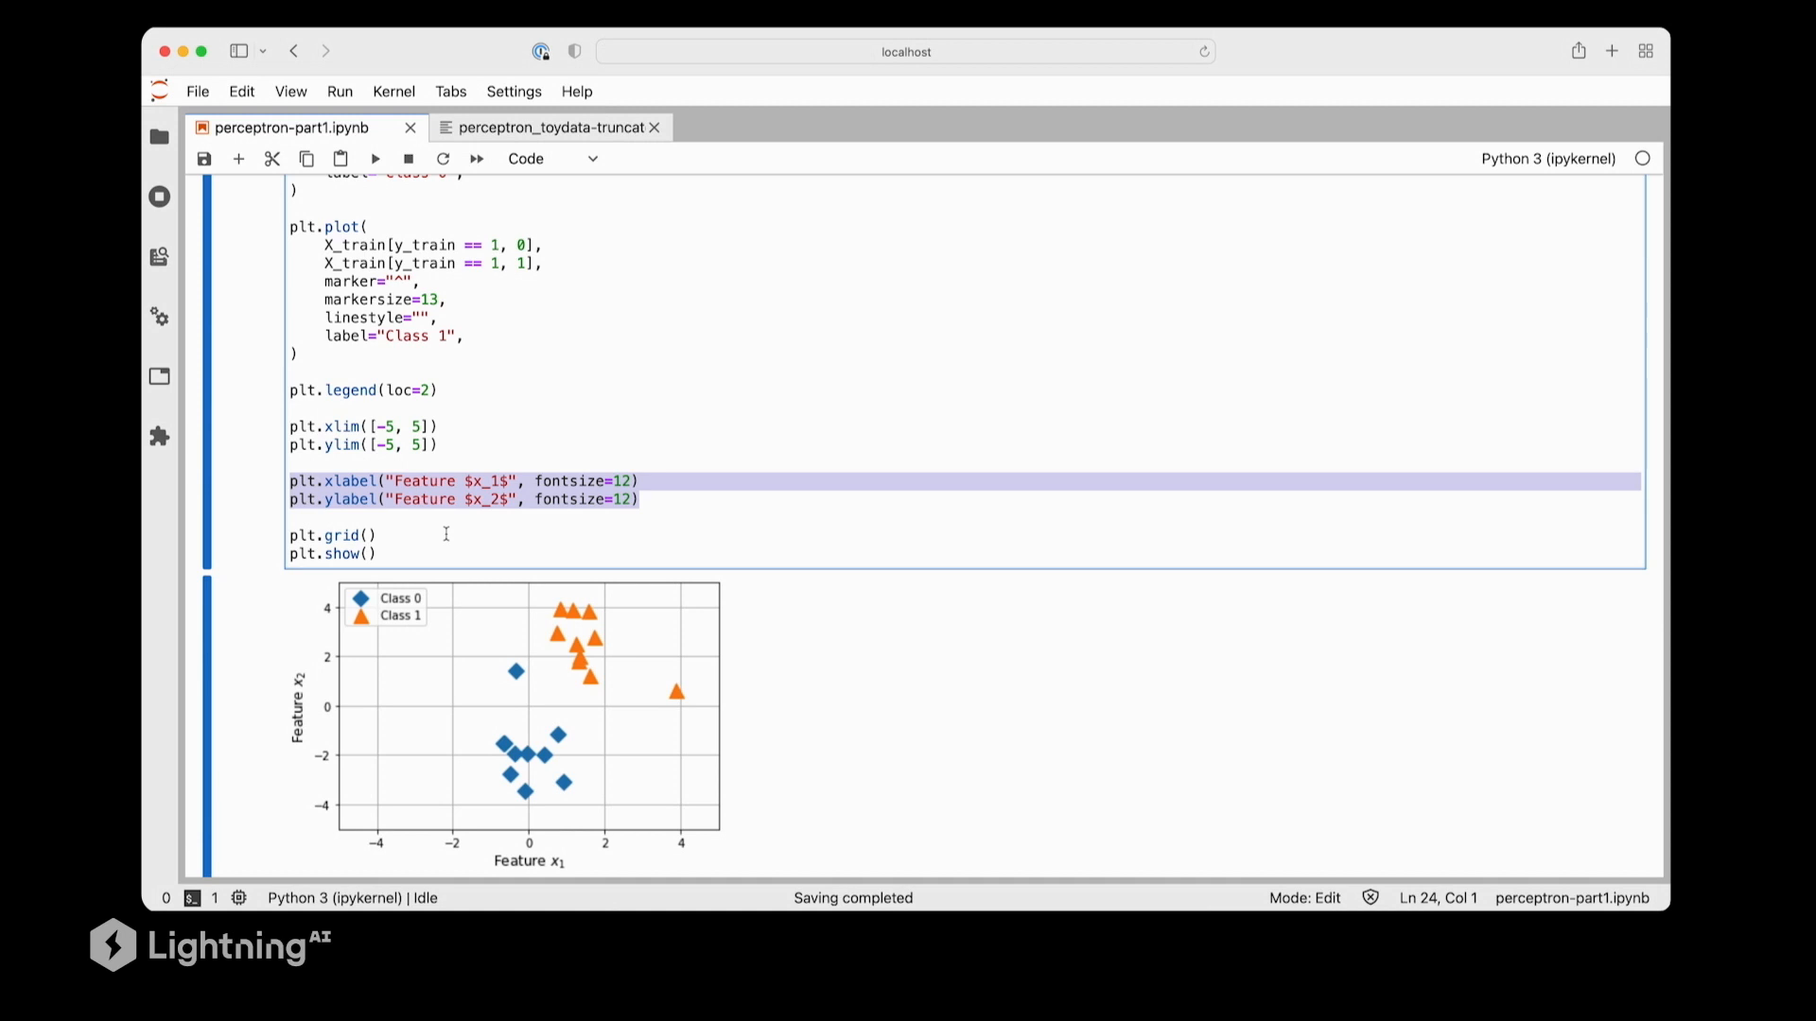